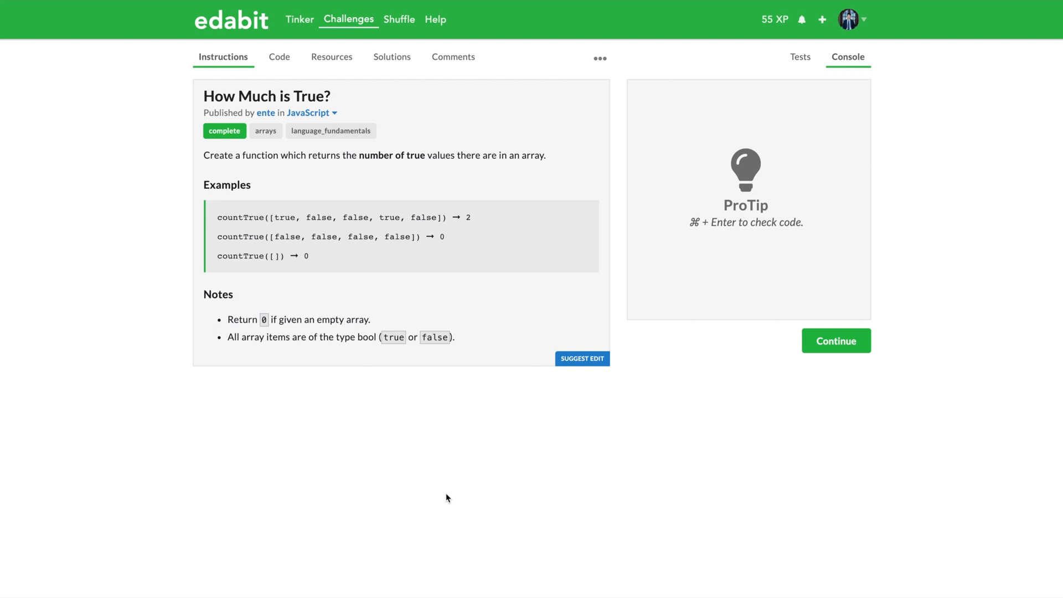
mouse_move(416, 524)
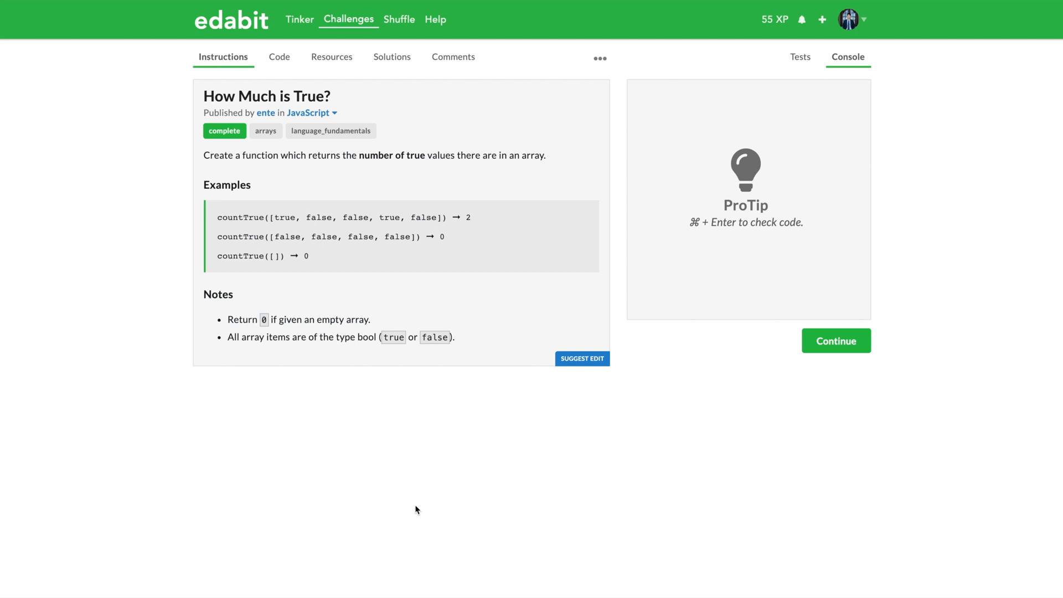
mouse_move(414, 530)
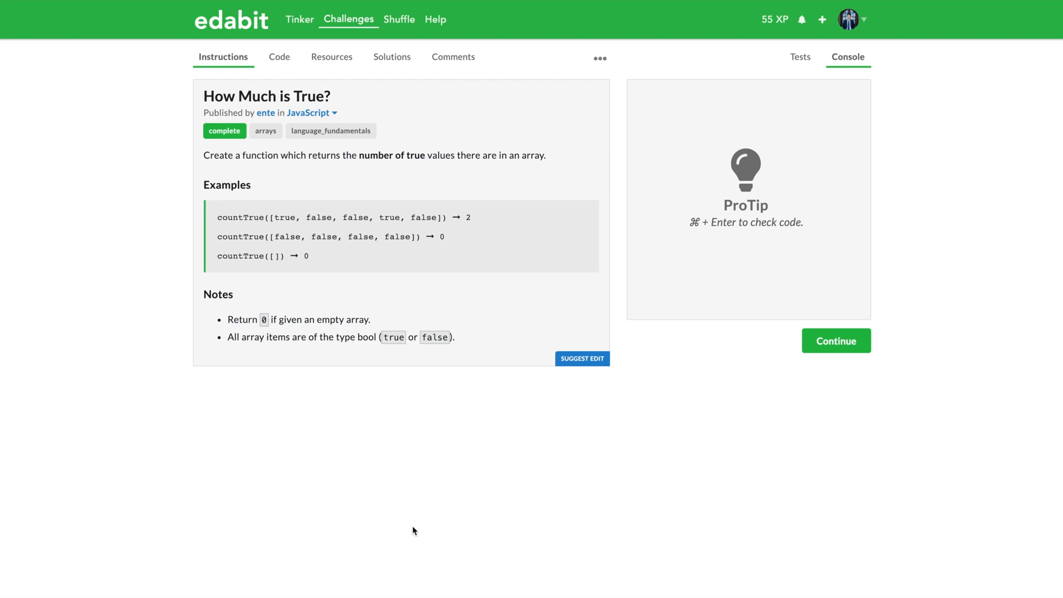
mouse_move(348, 532)
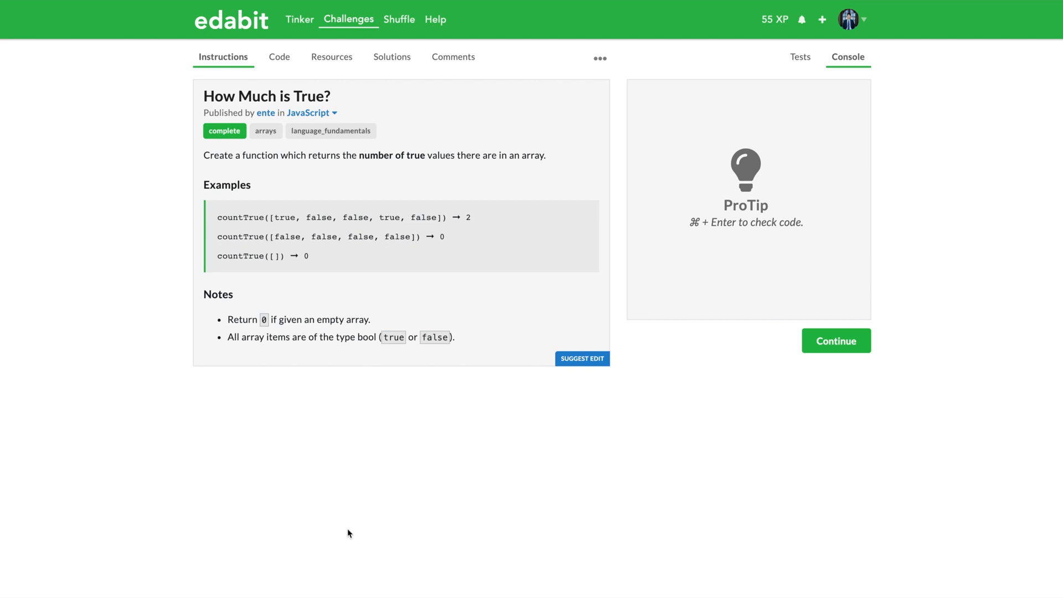
mouse_move(305, 491)
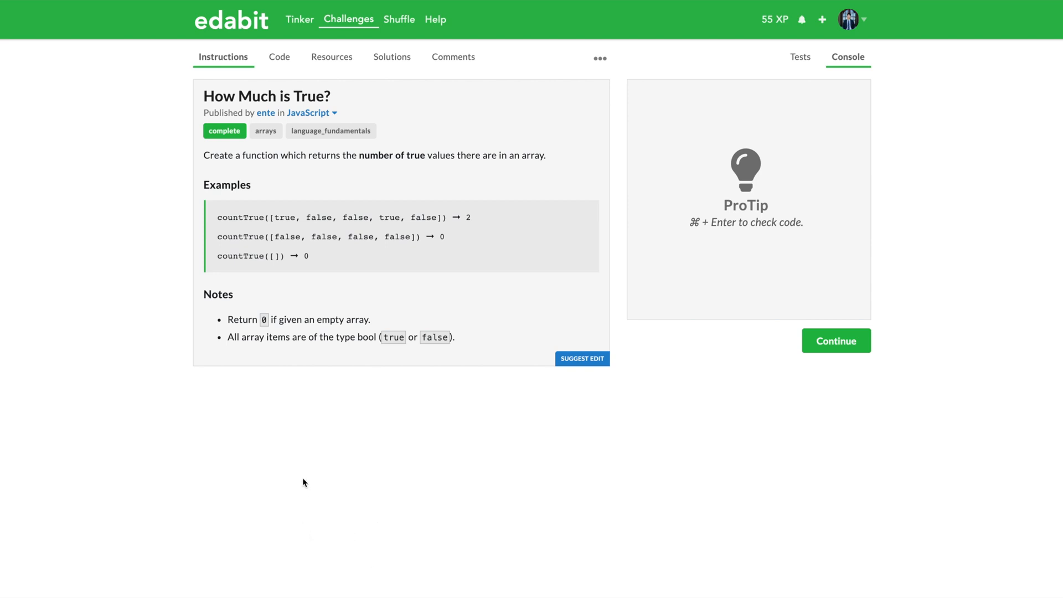
mouse_move(380, 533)
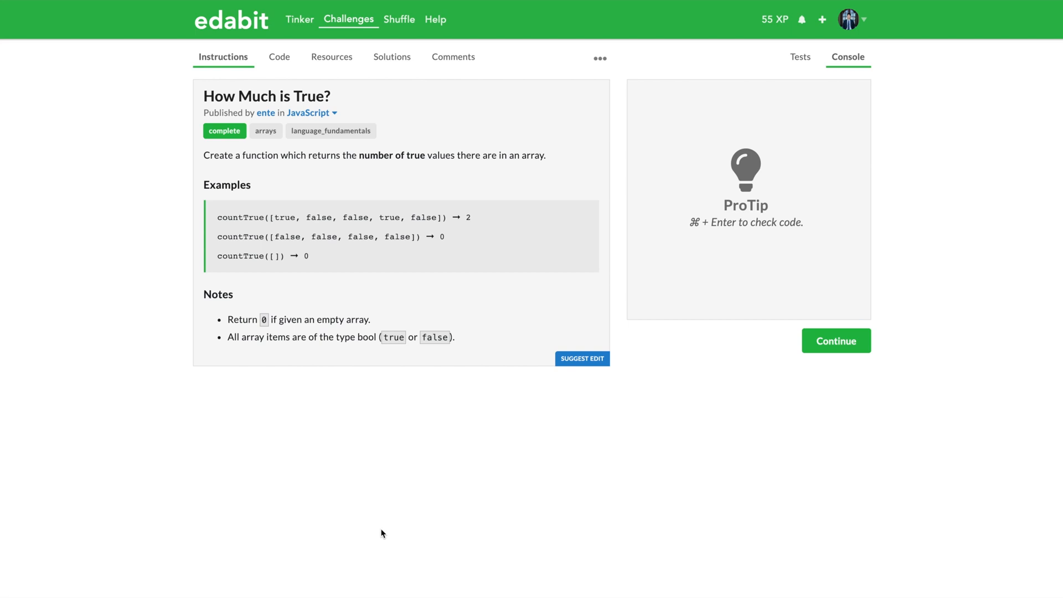
mouse_move(357, 534)
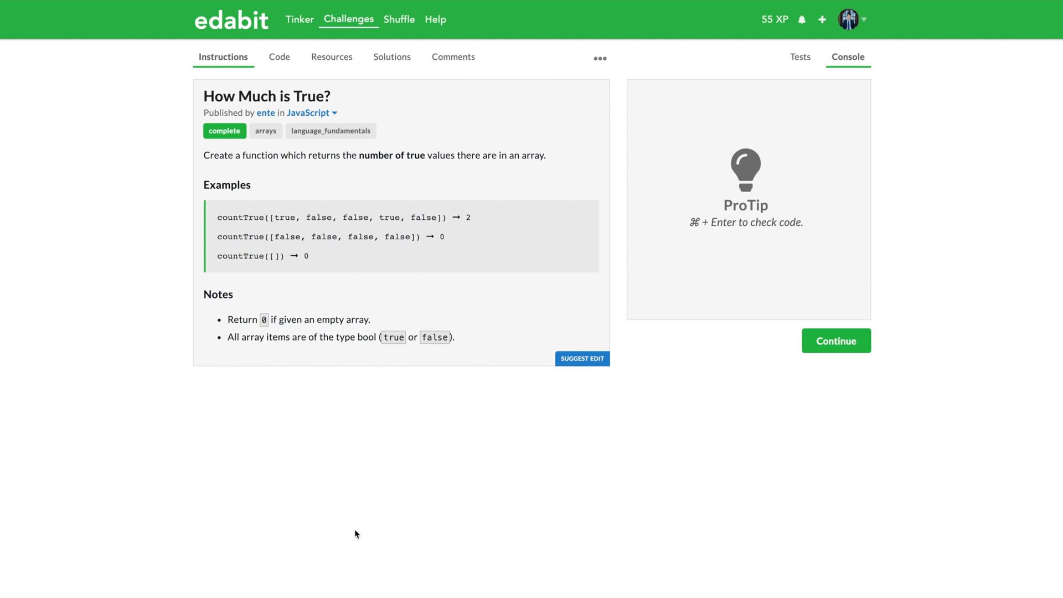
mouse_move(104, 256)
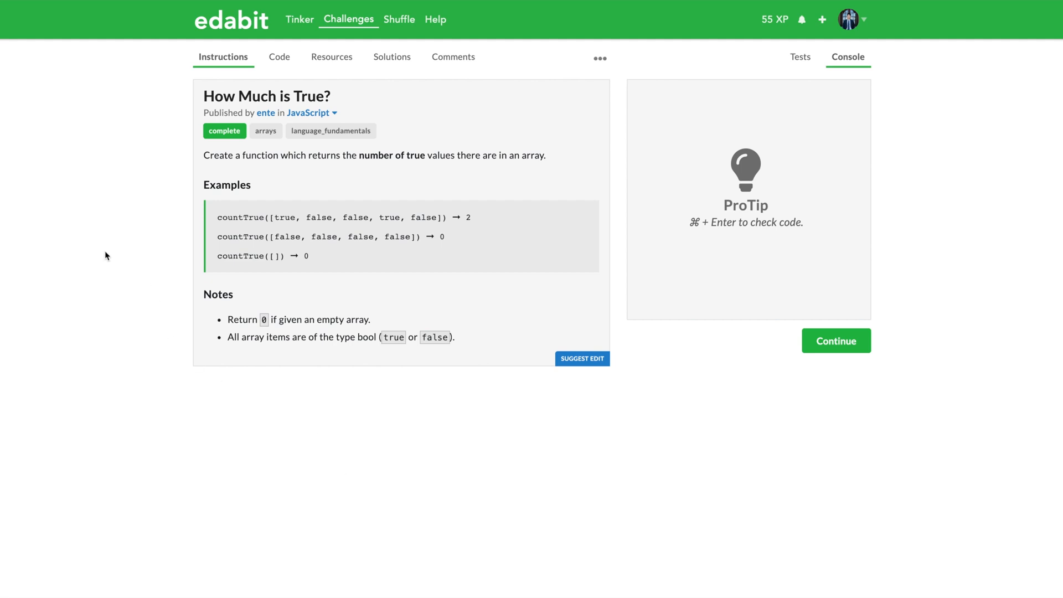
mouse_move(257, 190)
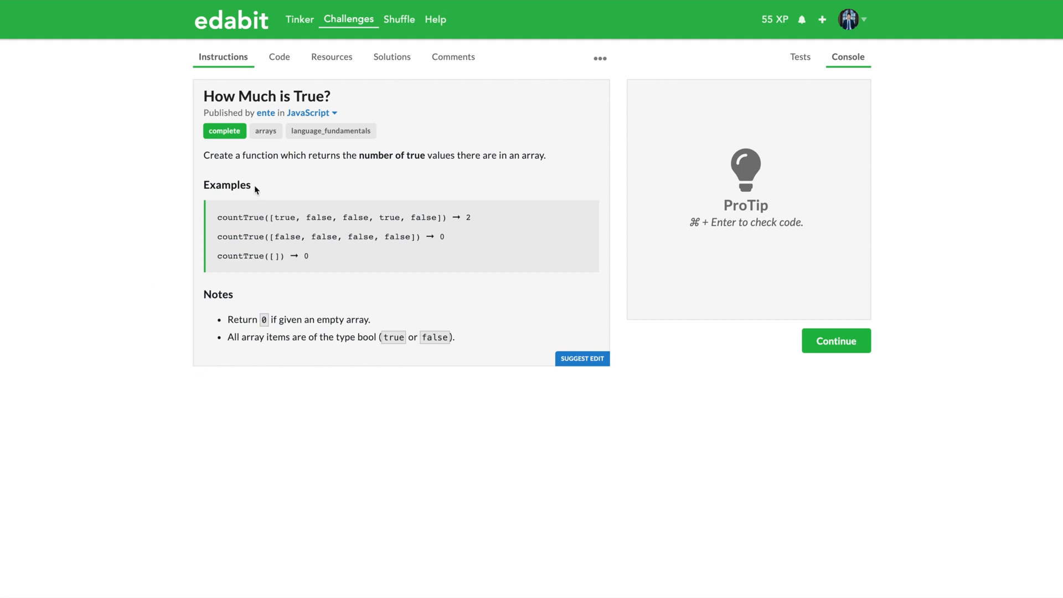
mouse_move(348, 97)
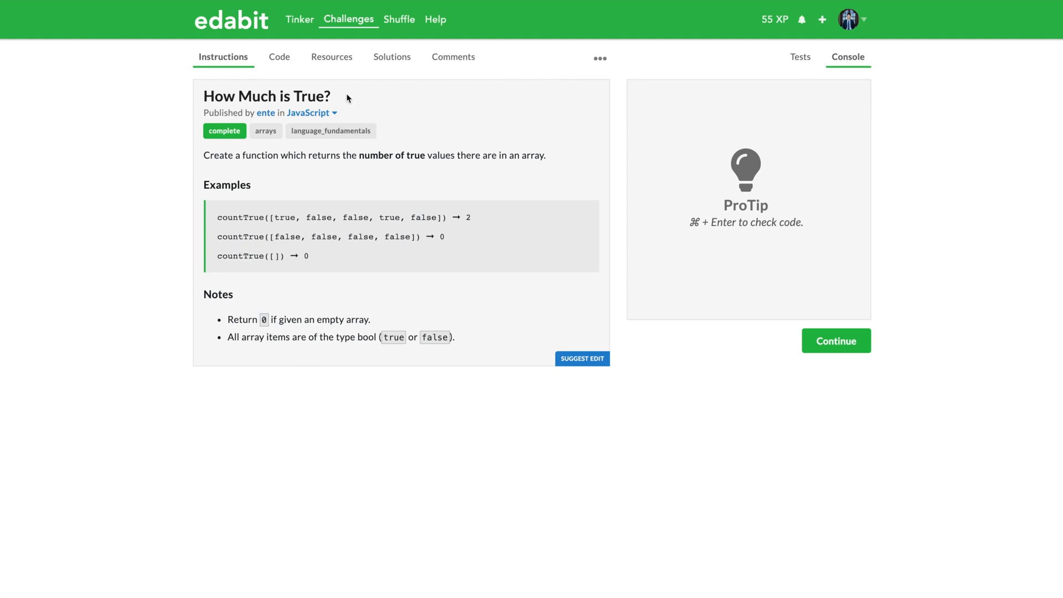
- Review the challenge's languages and the empty-array example, then move to the code editor
left_click(333, 113)
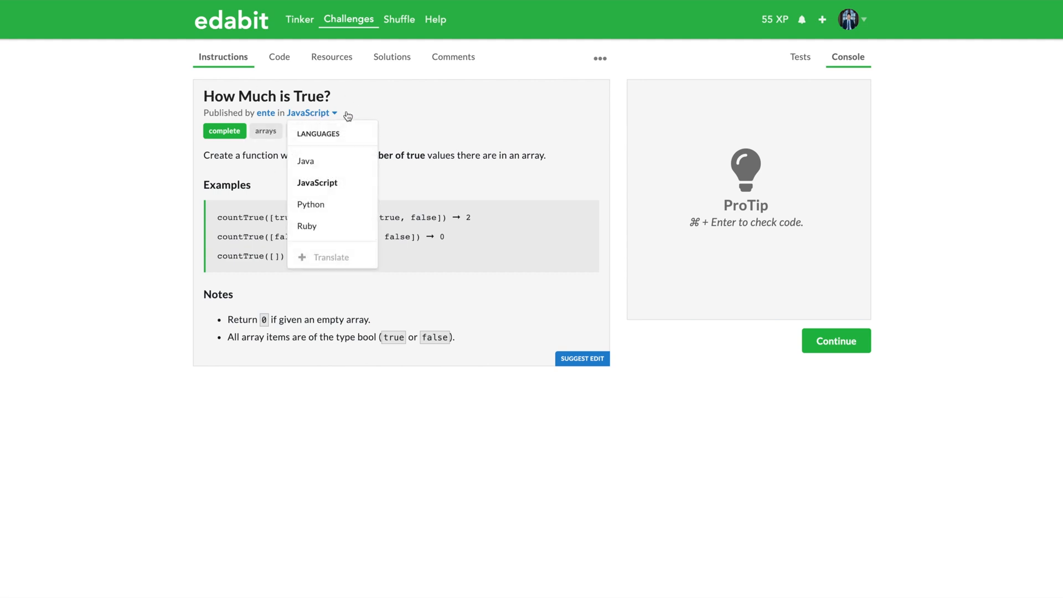
mouse_move(323, 124)
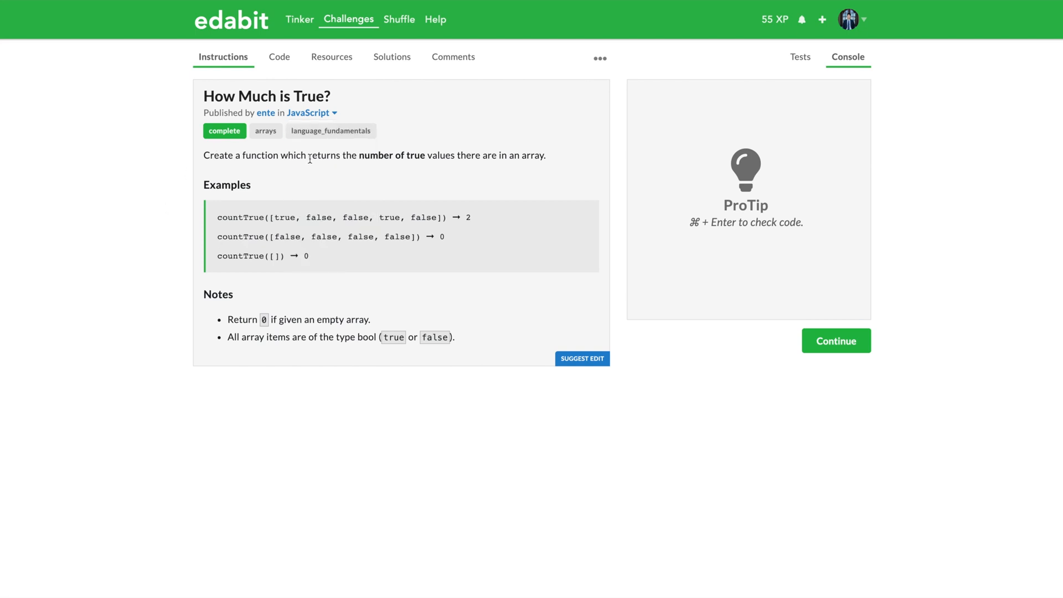
mouse_move(456, 155)
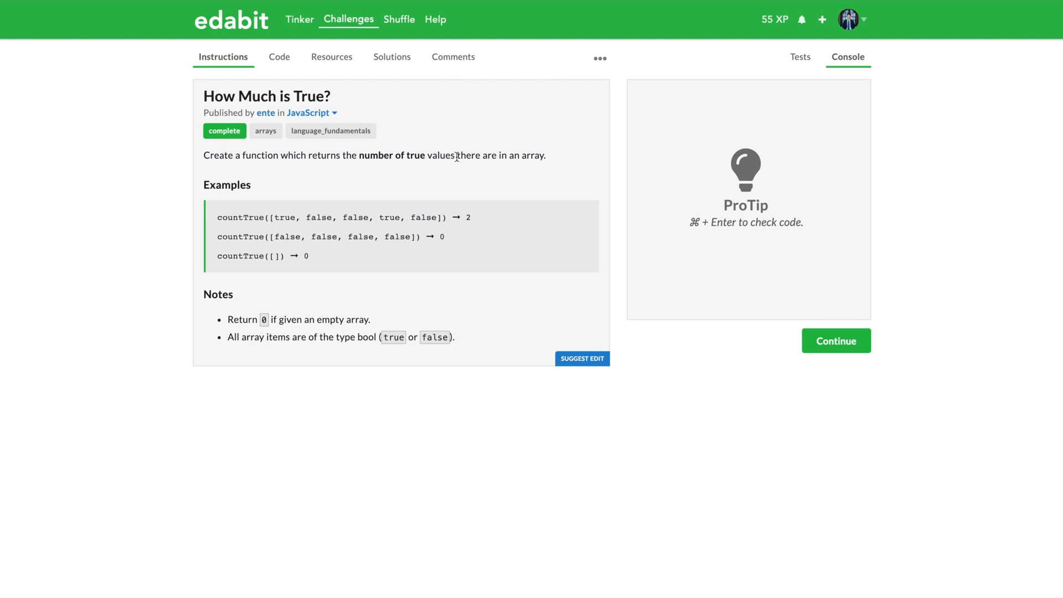
mouse_move(245, 221)
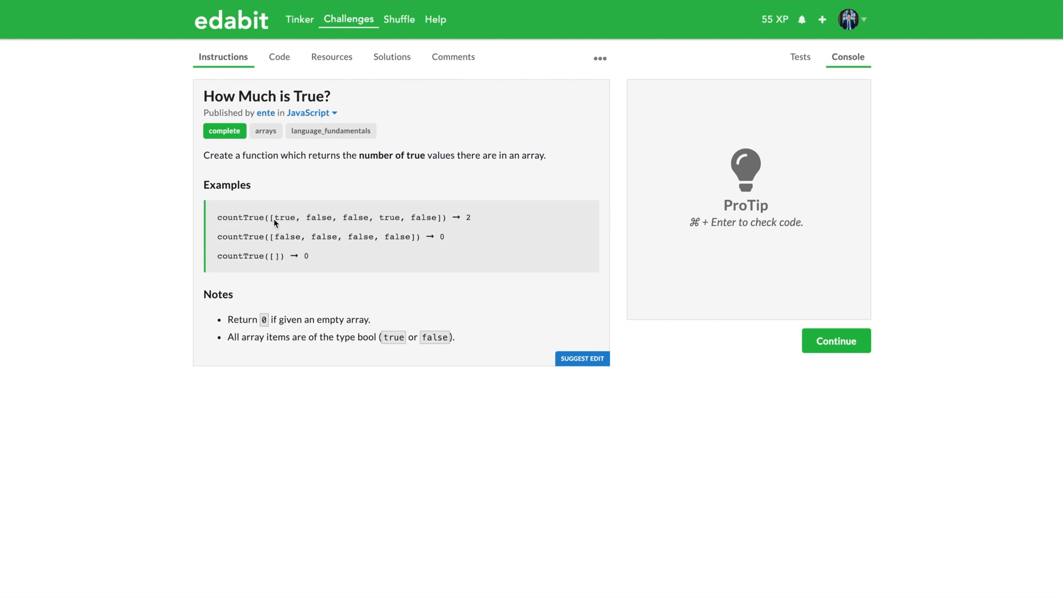
mouse_move(438, 223)
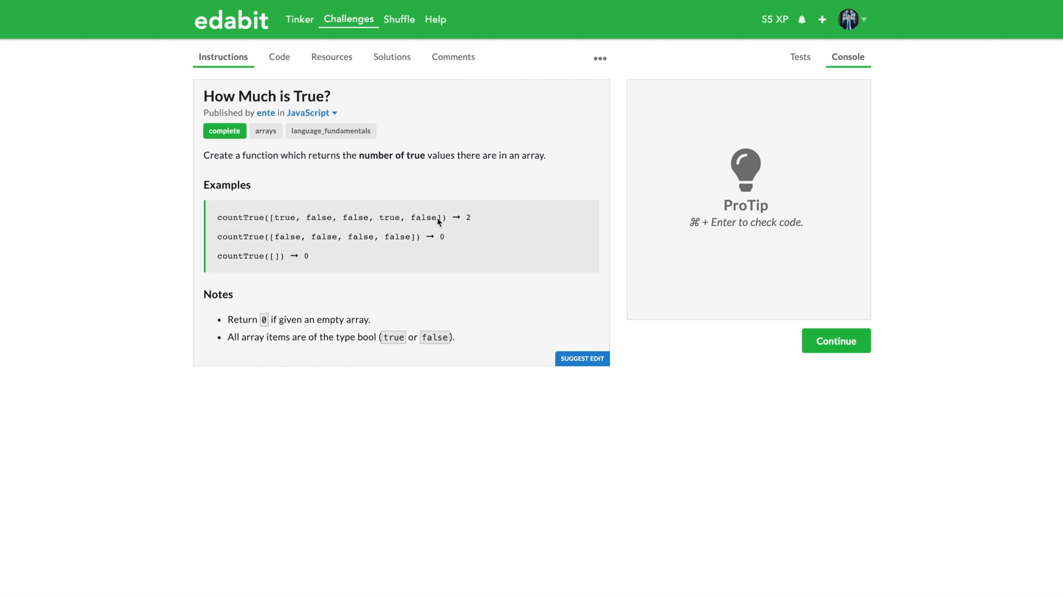
mouse_move(277, 224)
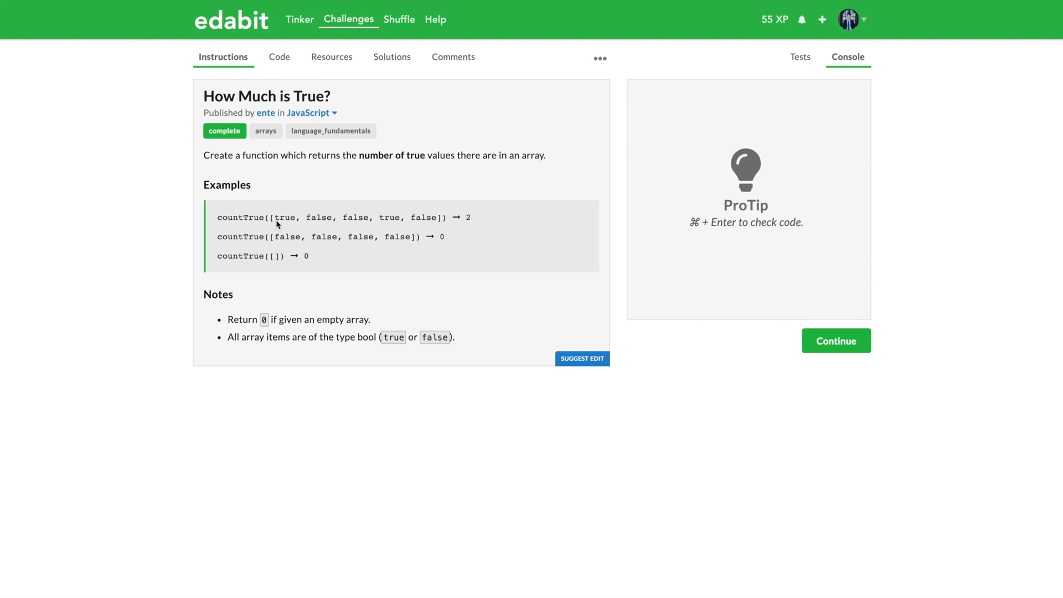
mouse_move(374, 225)
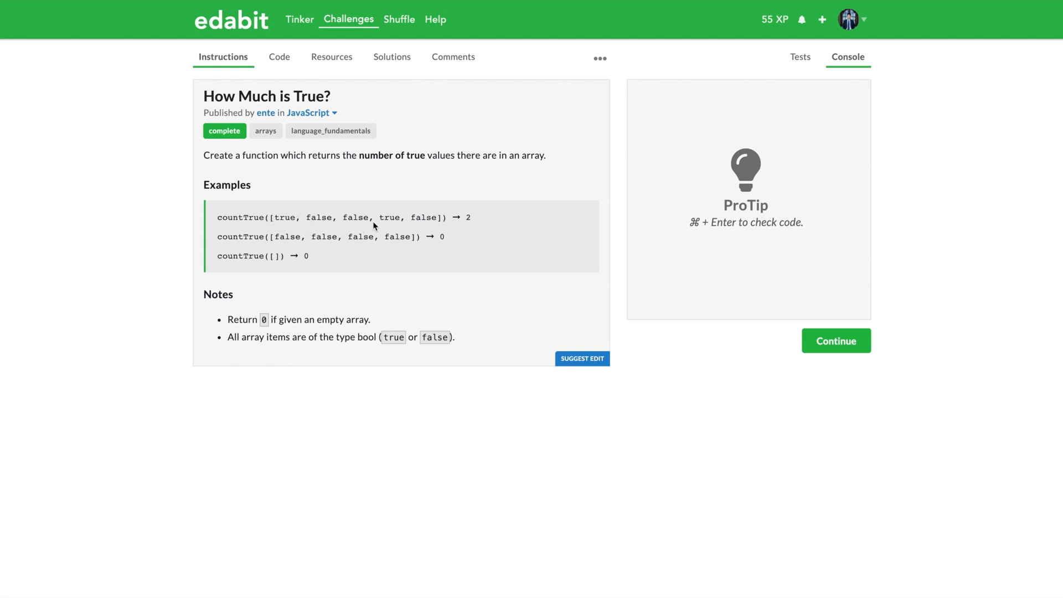
mouse_move(287, 224)
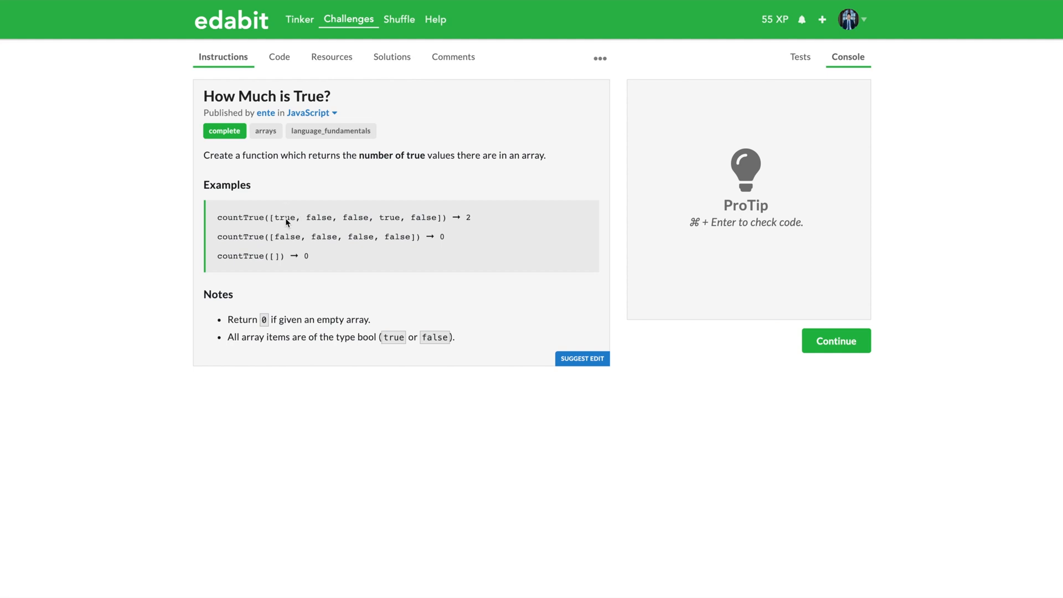
mouse_move(255, 248)
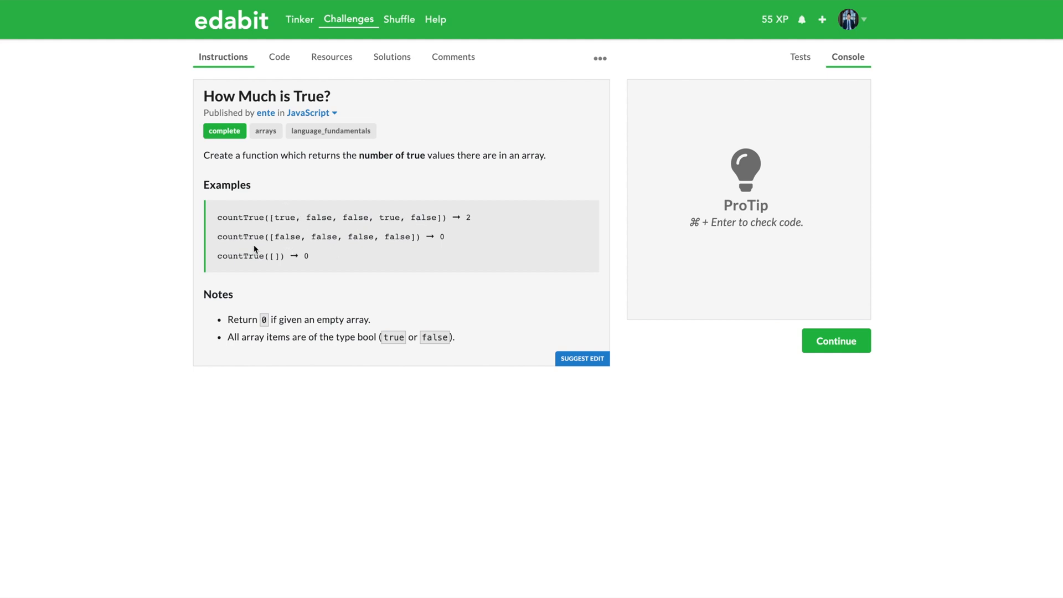
mouse_move(399, 244)
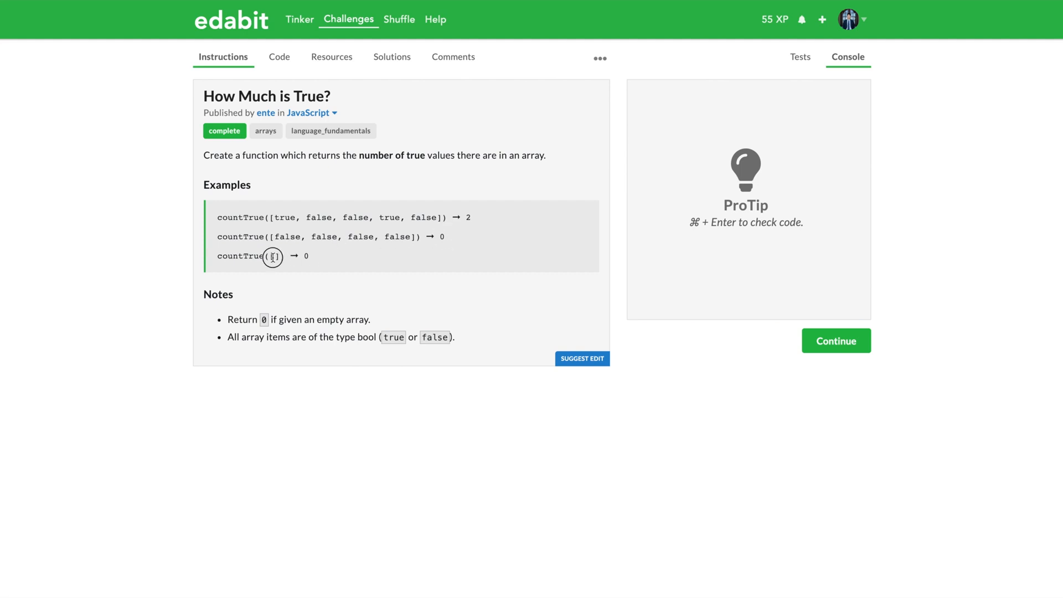
mouse_move(272, 237)
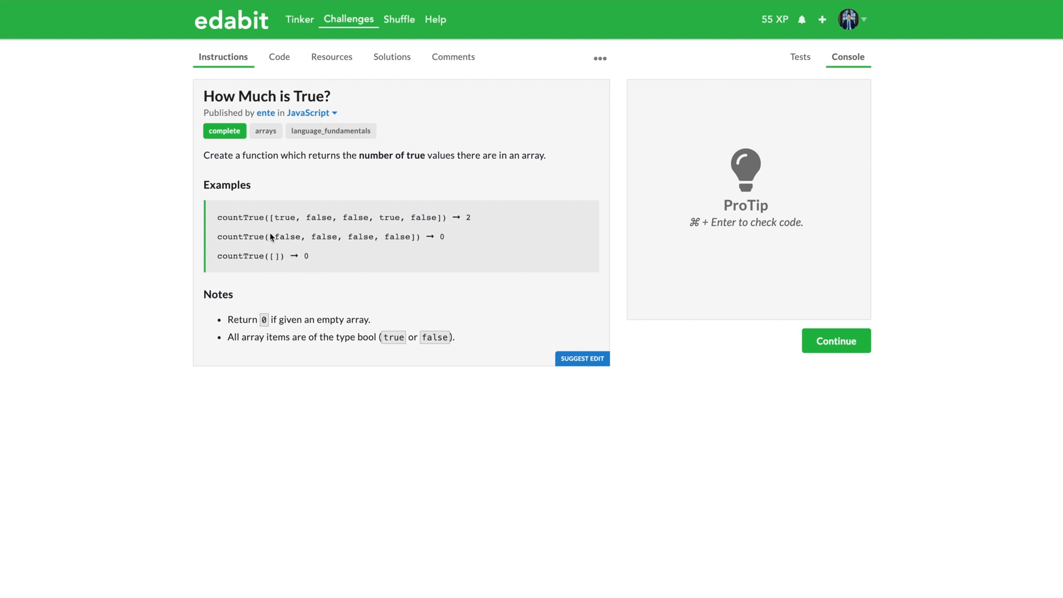
mouse_move(276, 257)
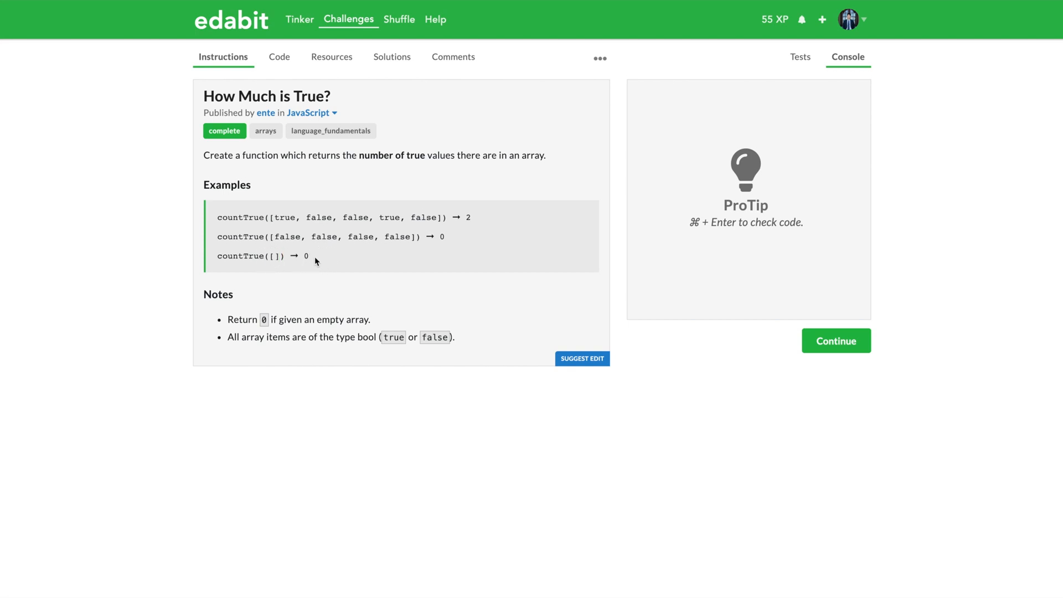
mouse_move(272, 256)
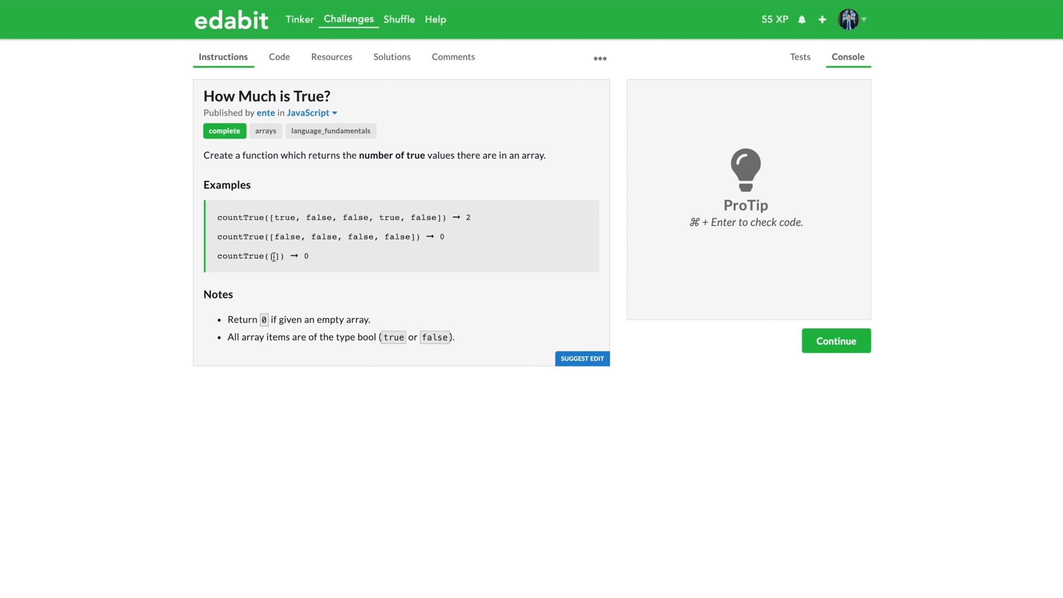
mouse_move(312, 350)
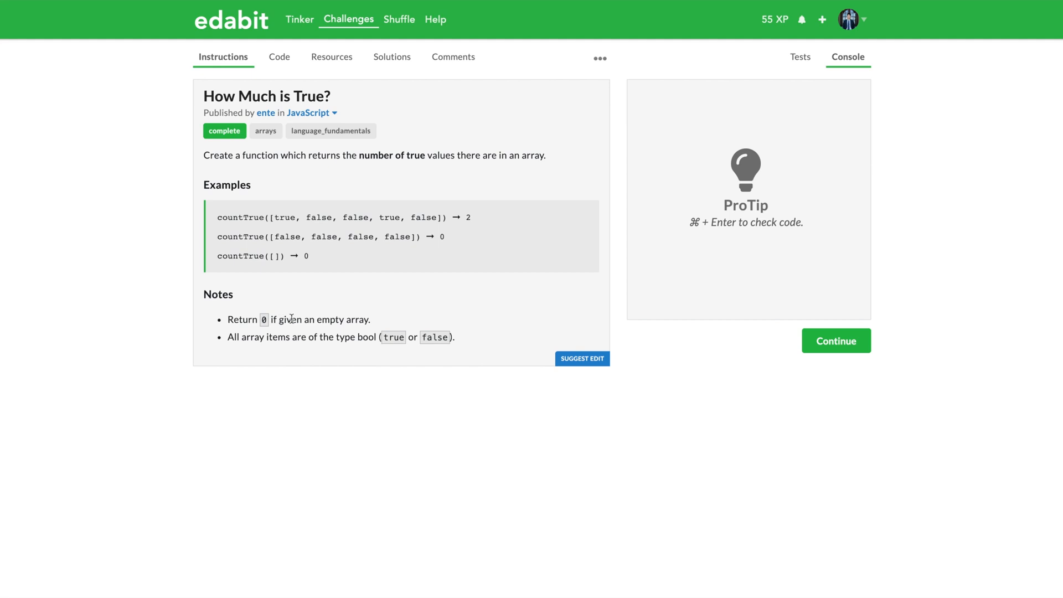
mouse_move(245, 341)
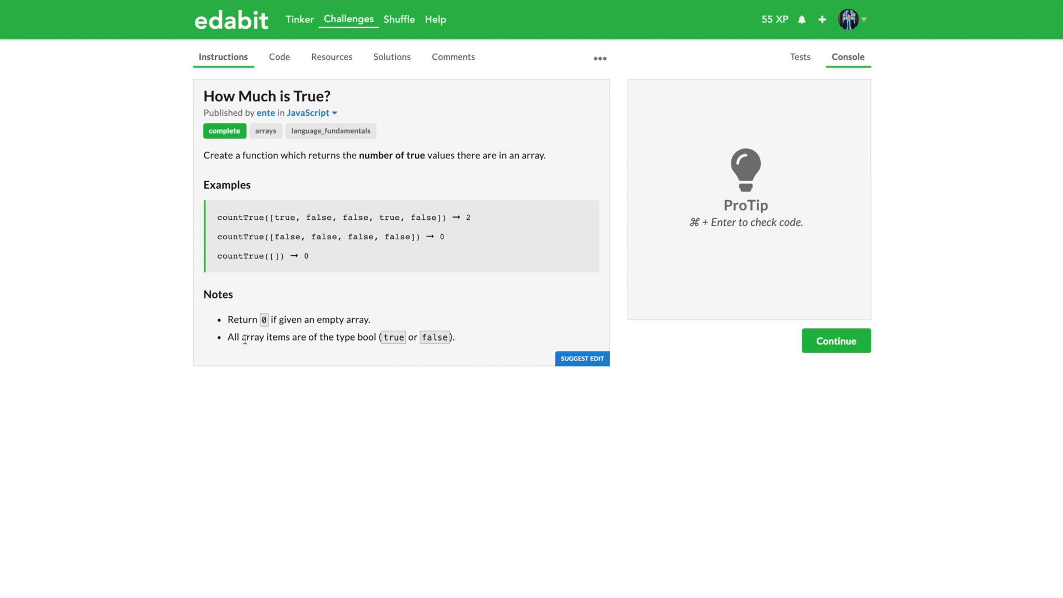
mouse_move(284, 337)
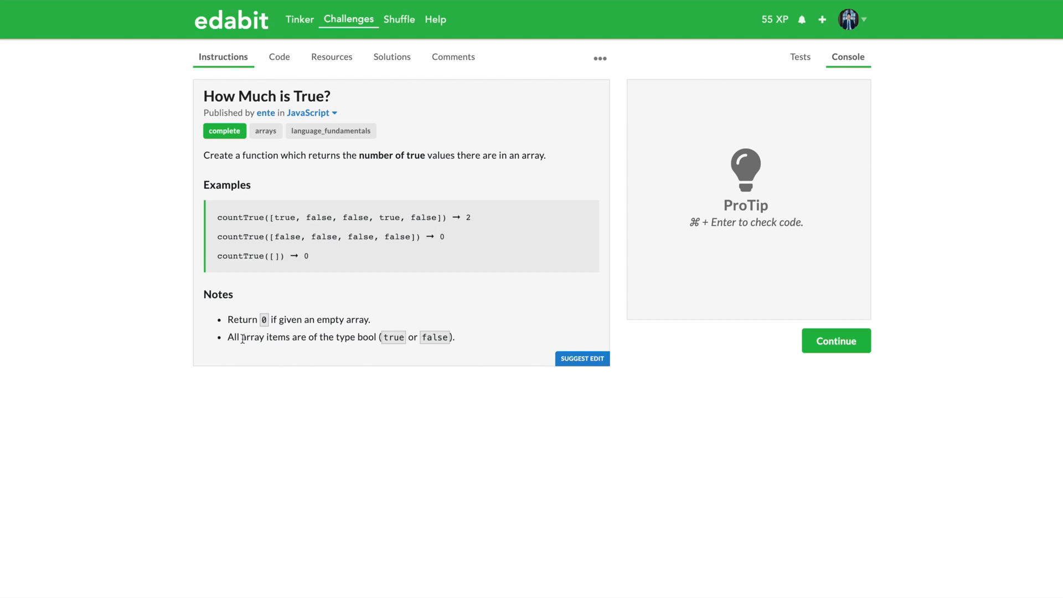
mouse_move(311, 340)
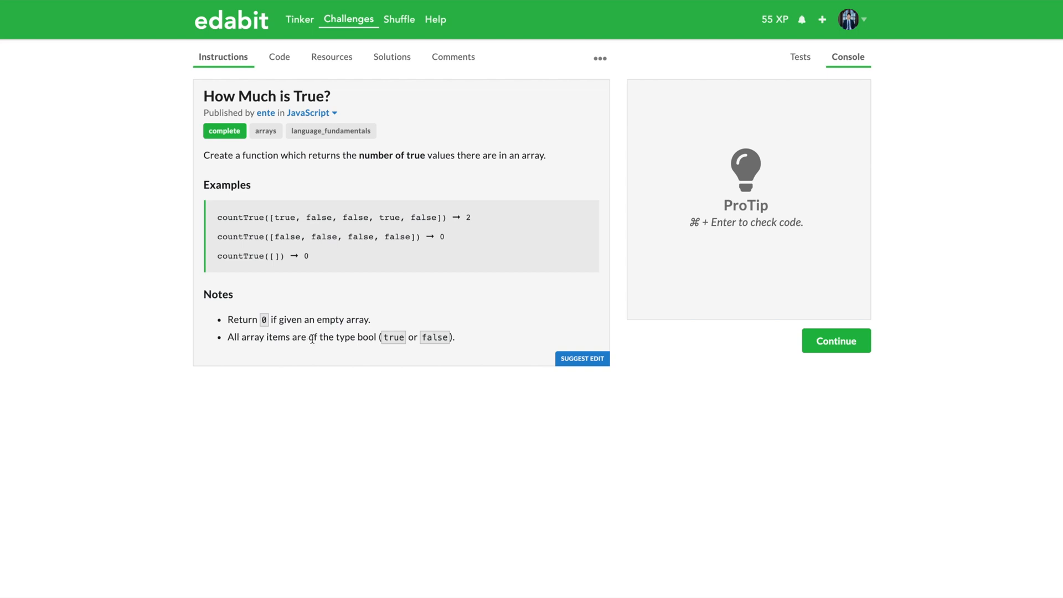
mouse_move(462, 348)
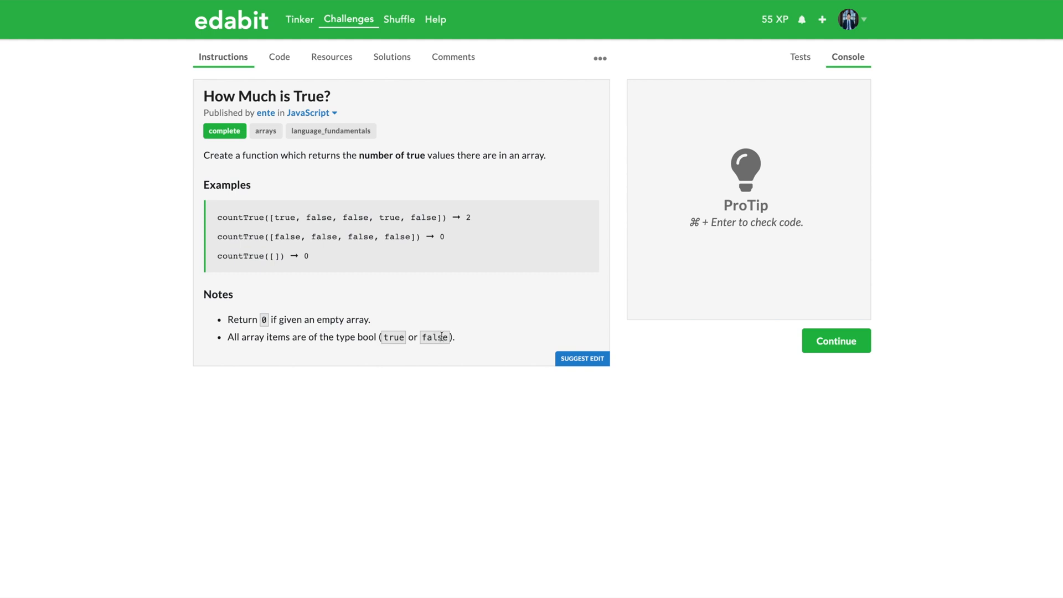
mouse_move(460, 343)
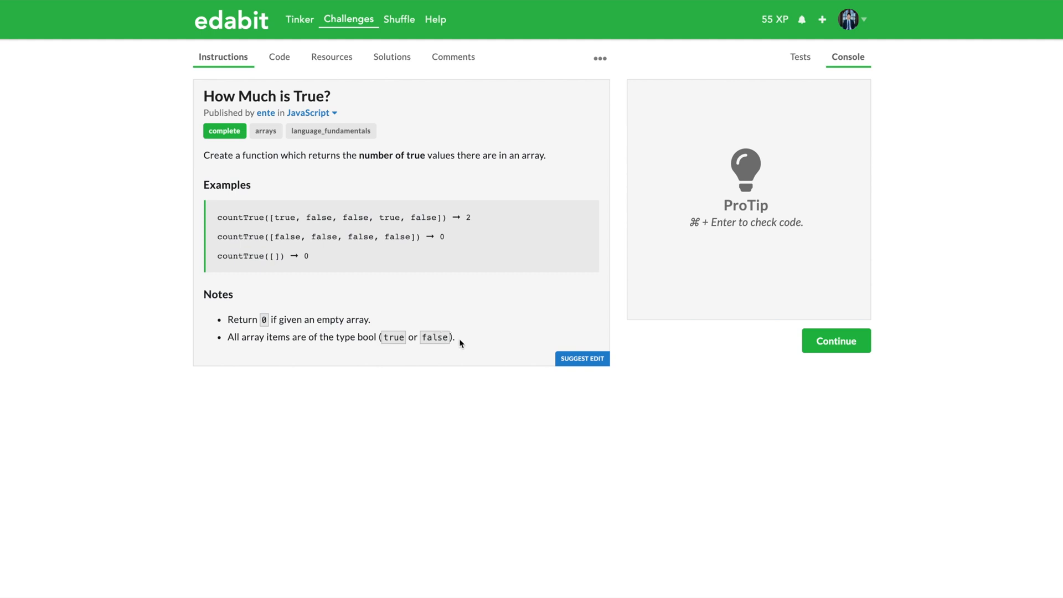
mouse_move(394, 338)
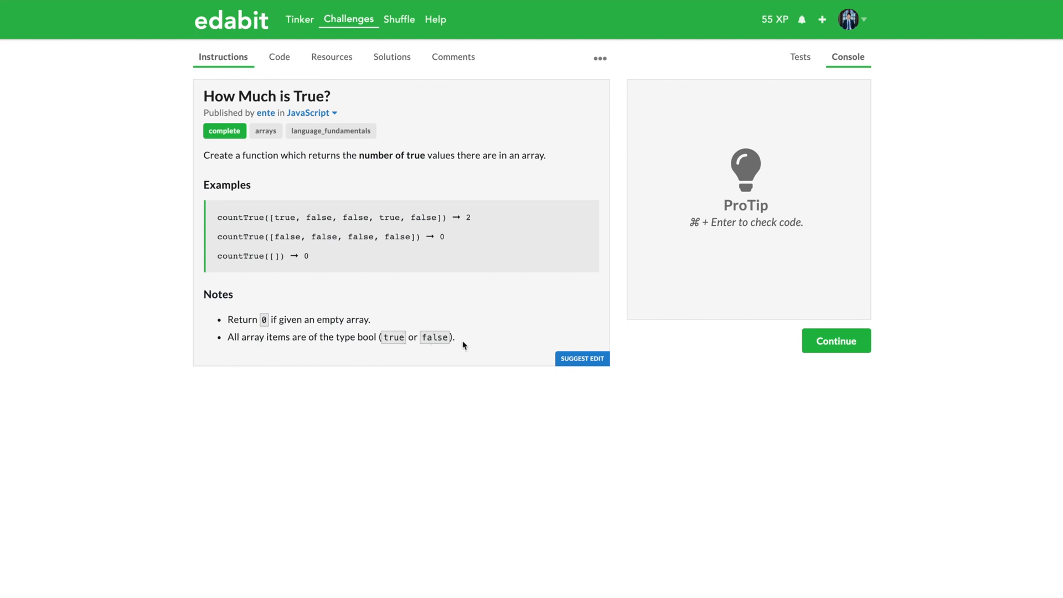
mouse_move(470, 343)
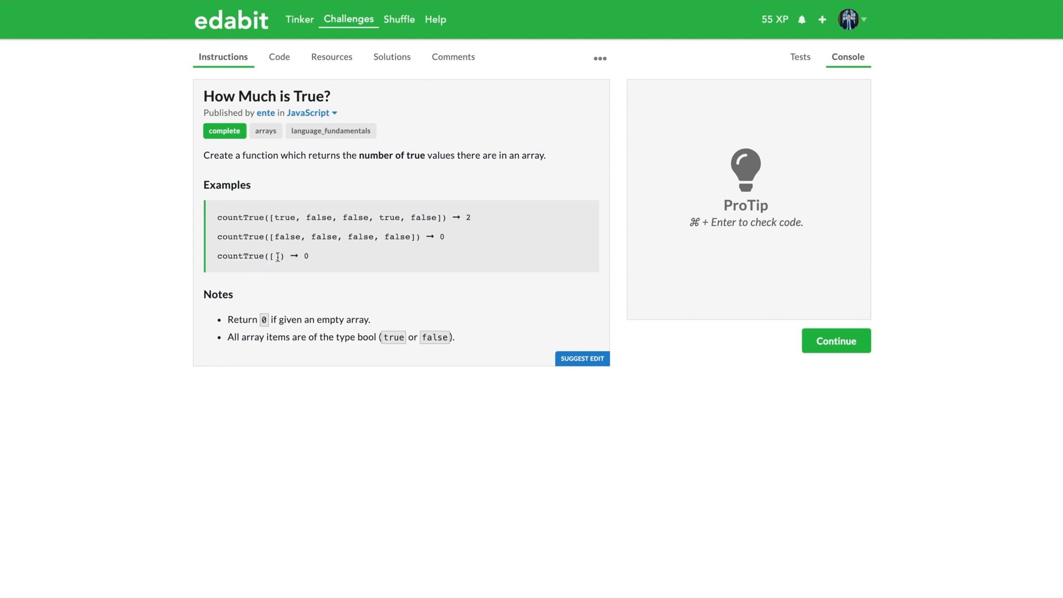
double_click(274, 257)
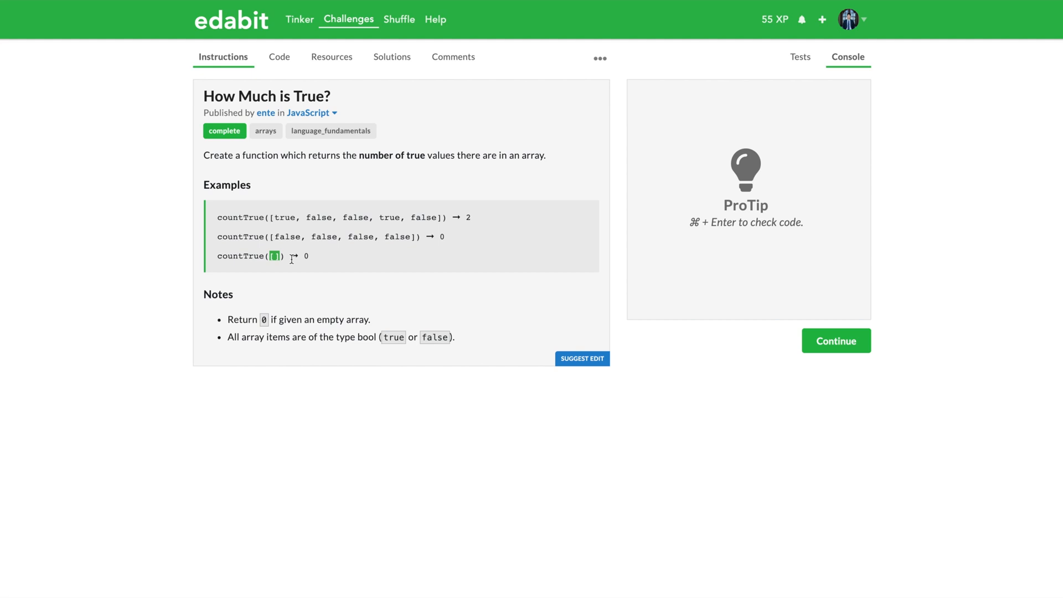
mouse_move(302, 293)
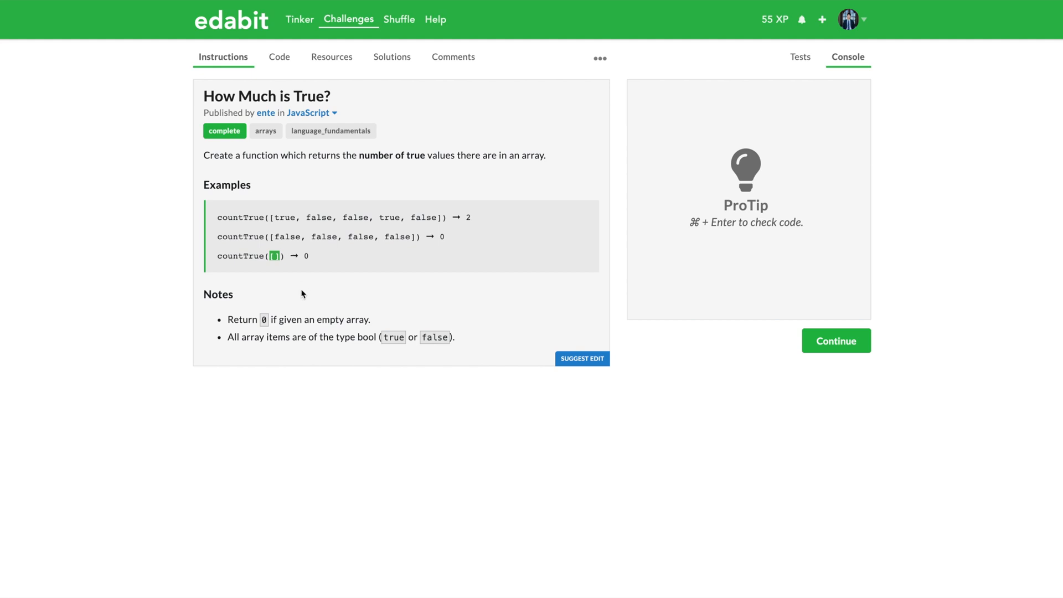
mouse_move(232, 343)
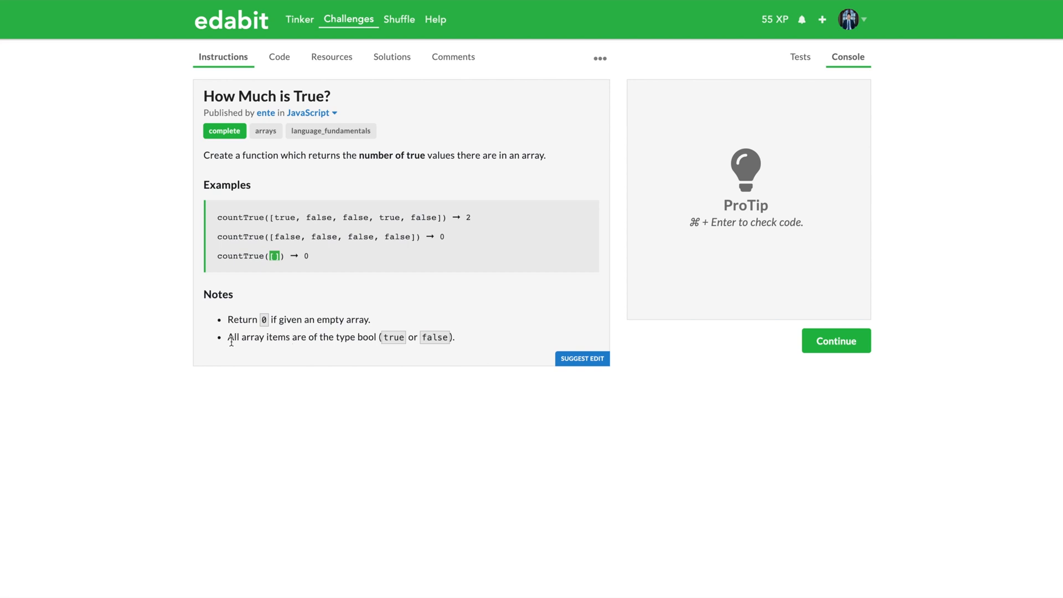
mouse_move(297, 288)
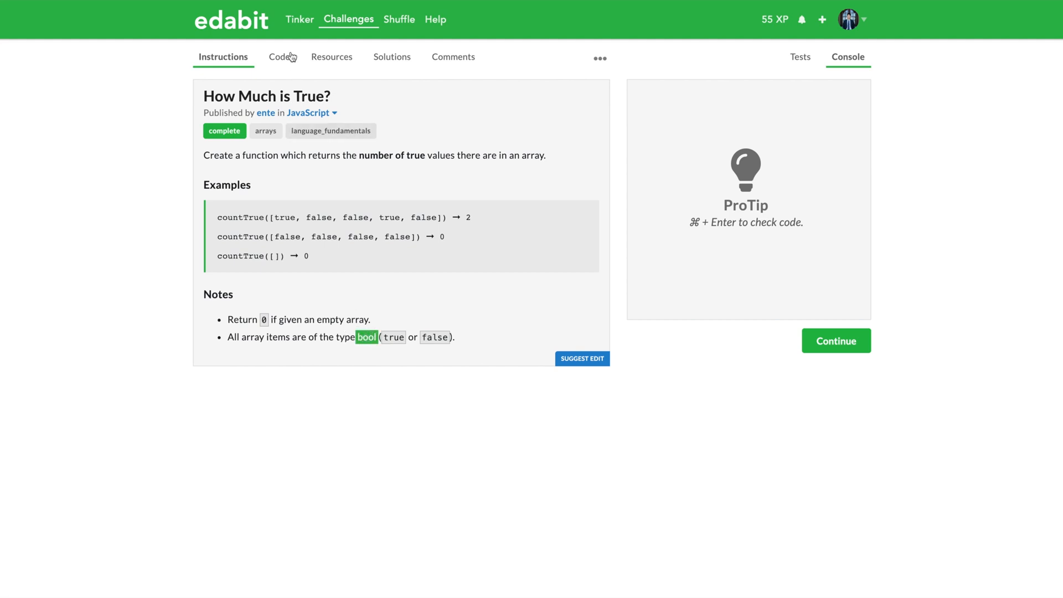
left_click(278, 57)
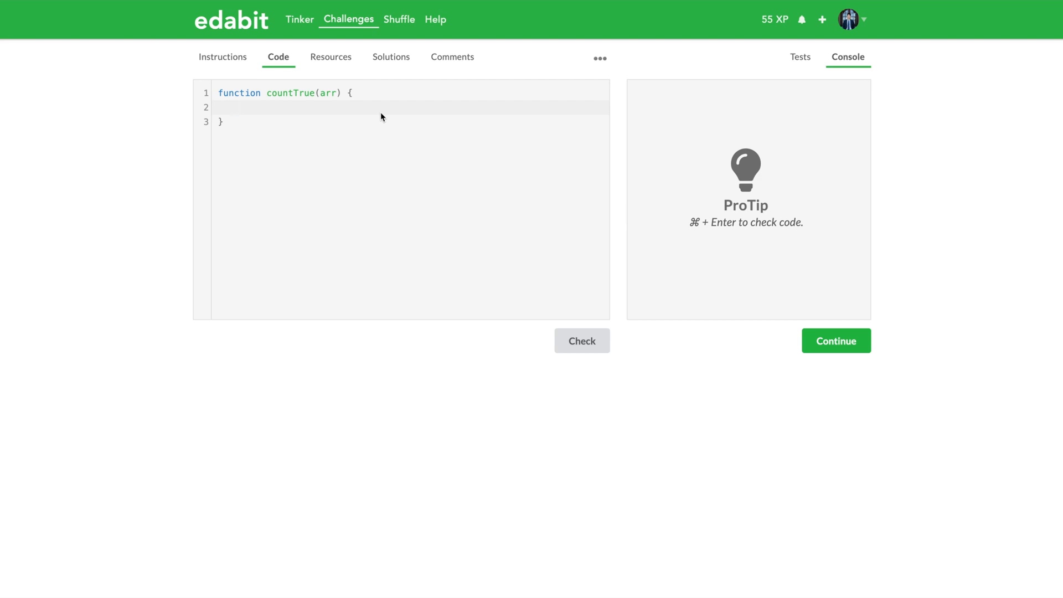
- Declare `let count = 0;` at the top of countTrue and leave blank lines below it for the loop
left_click(256, 107)
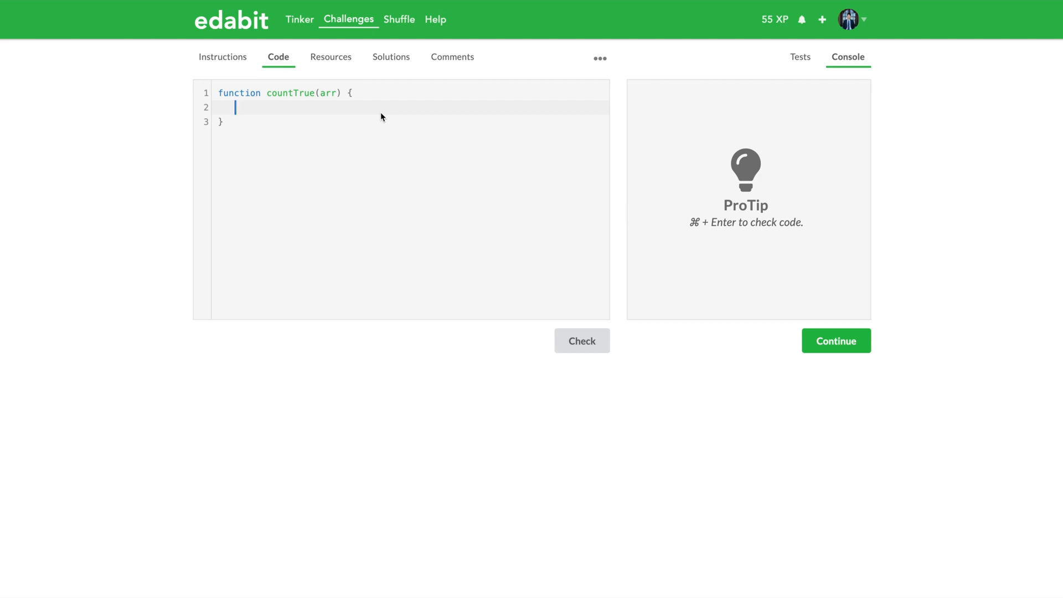
type("let")
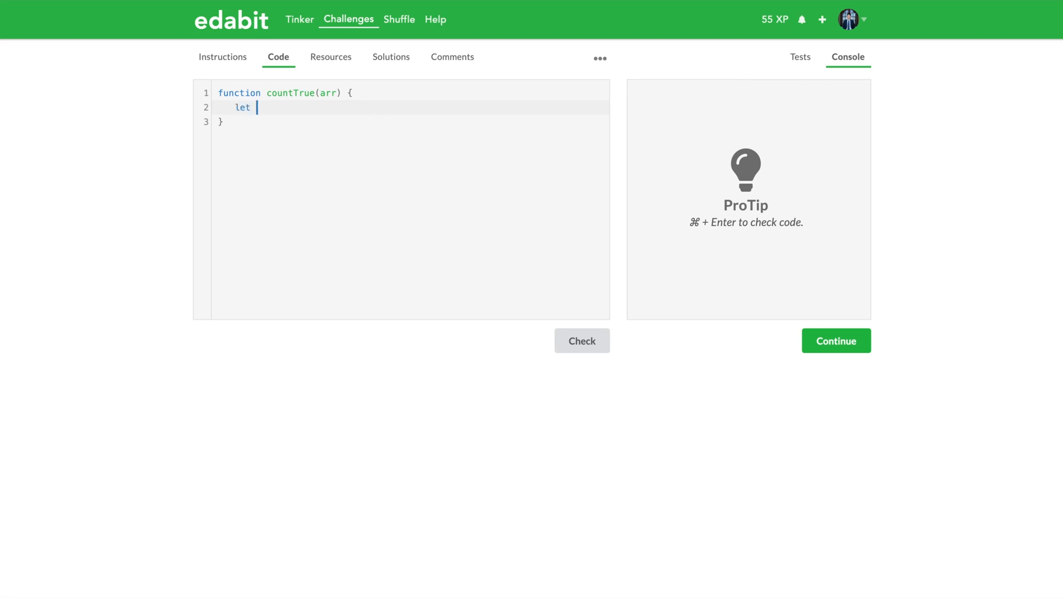
type("count = 0;")
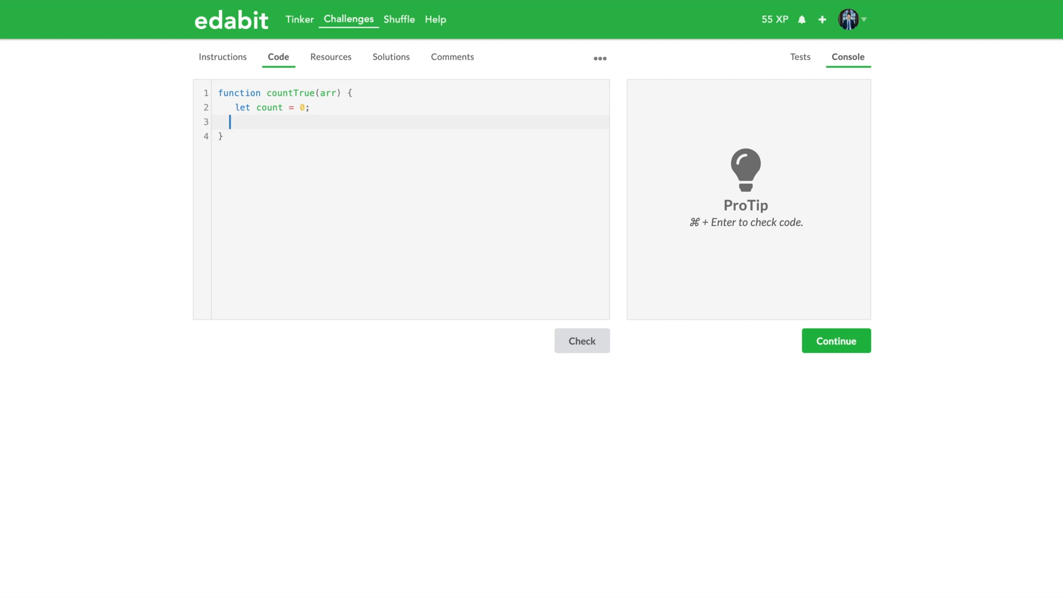
type("sdf")
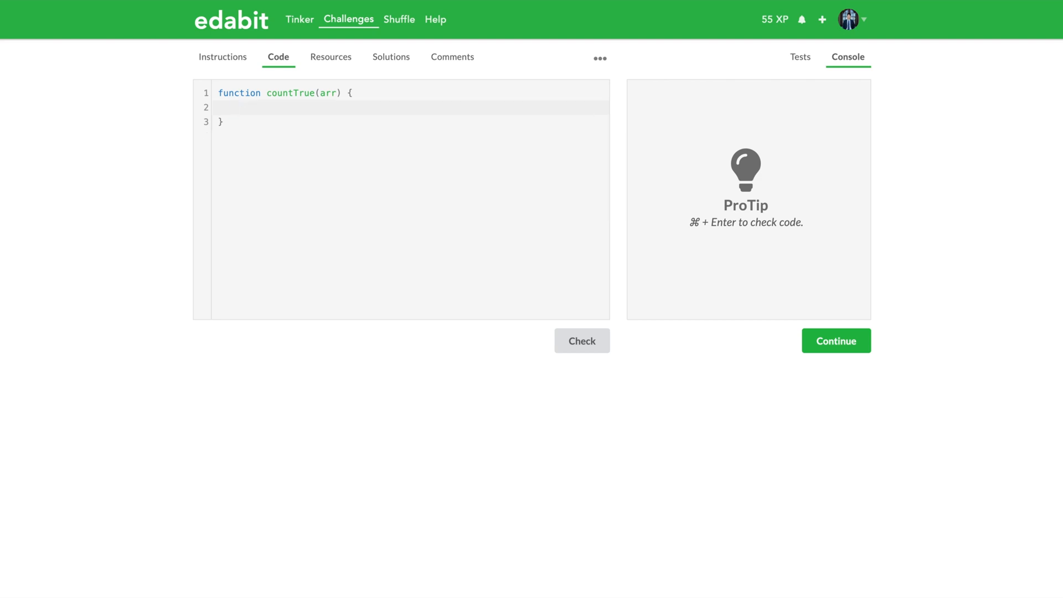
type("let")
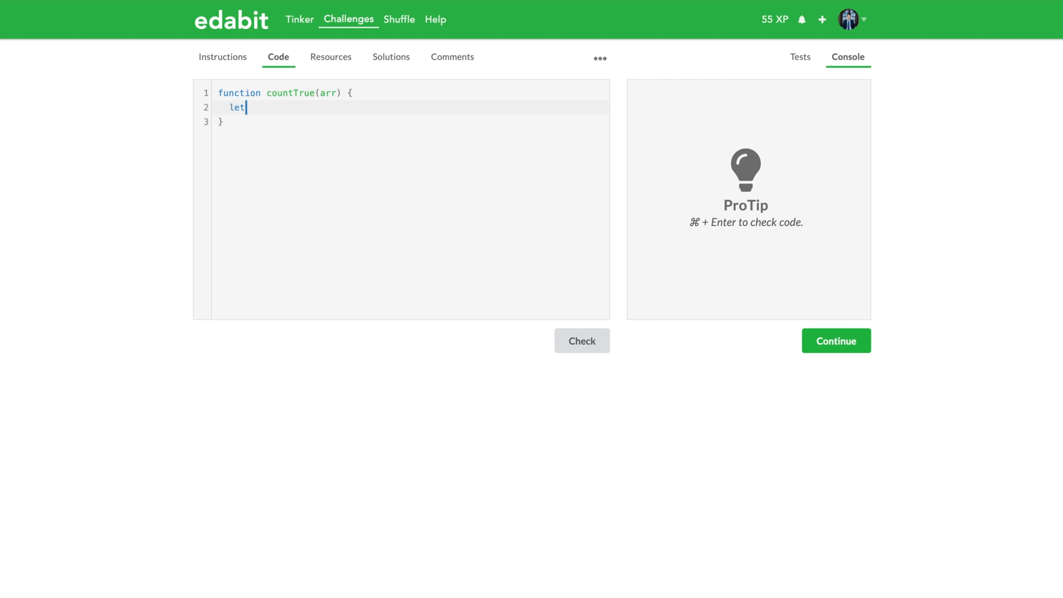
type("count = 0;")
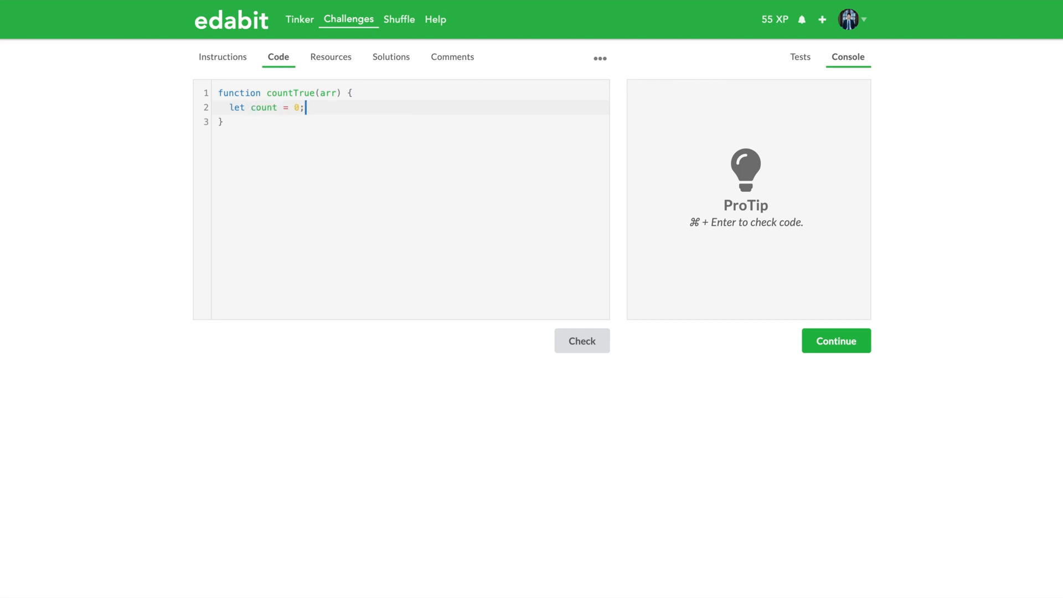
key("Enter")
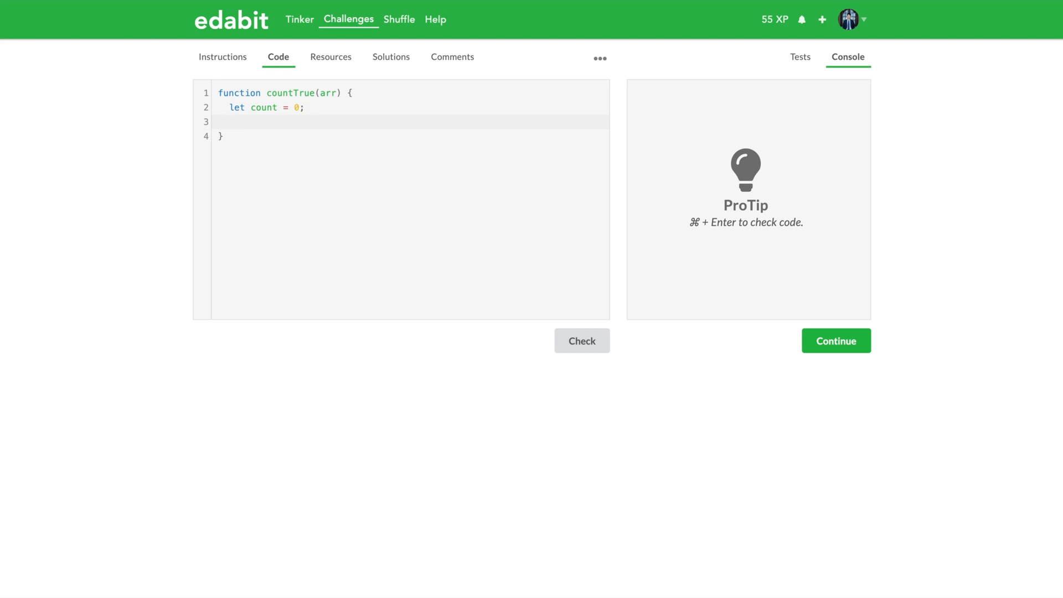
left_click(241, 122)
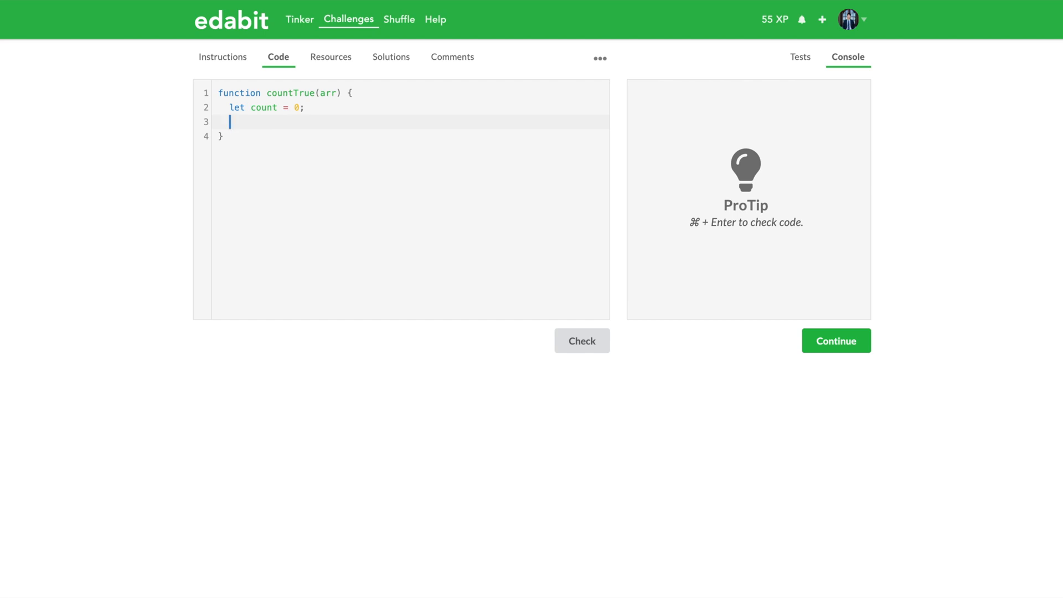
key("Enter")
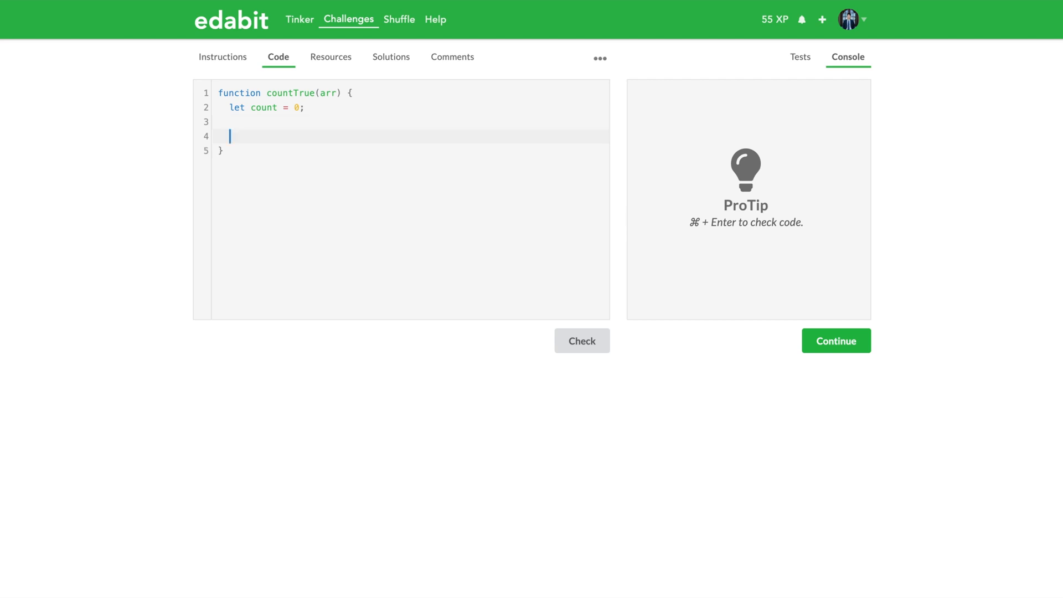
- Write the loop header `for(let i = 0; i < arr.length; i++)` over the array
type("for(let i = 0; i")
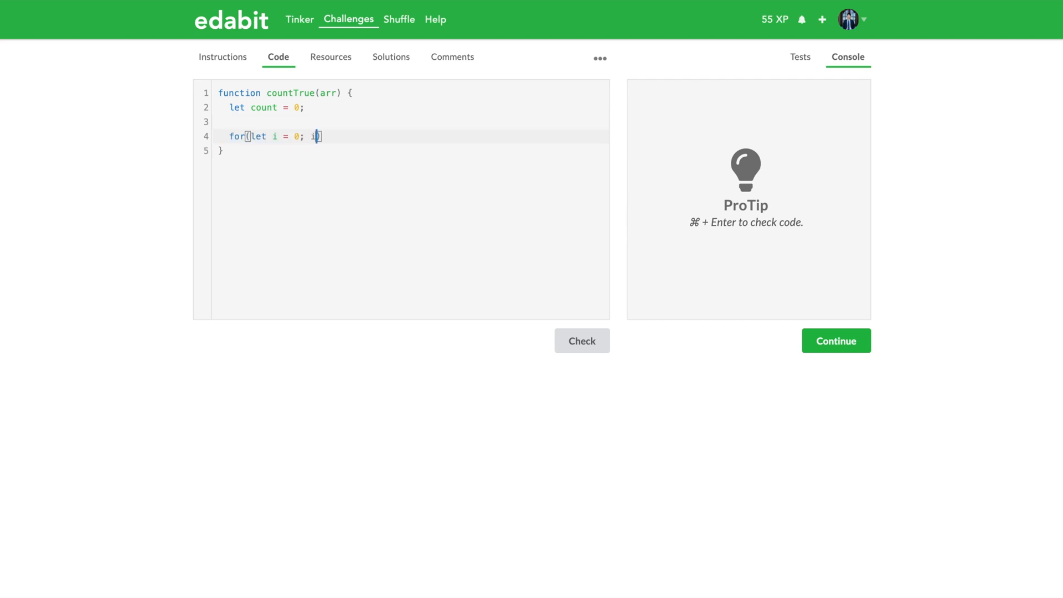
type("< arr.")
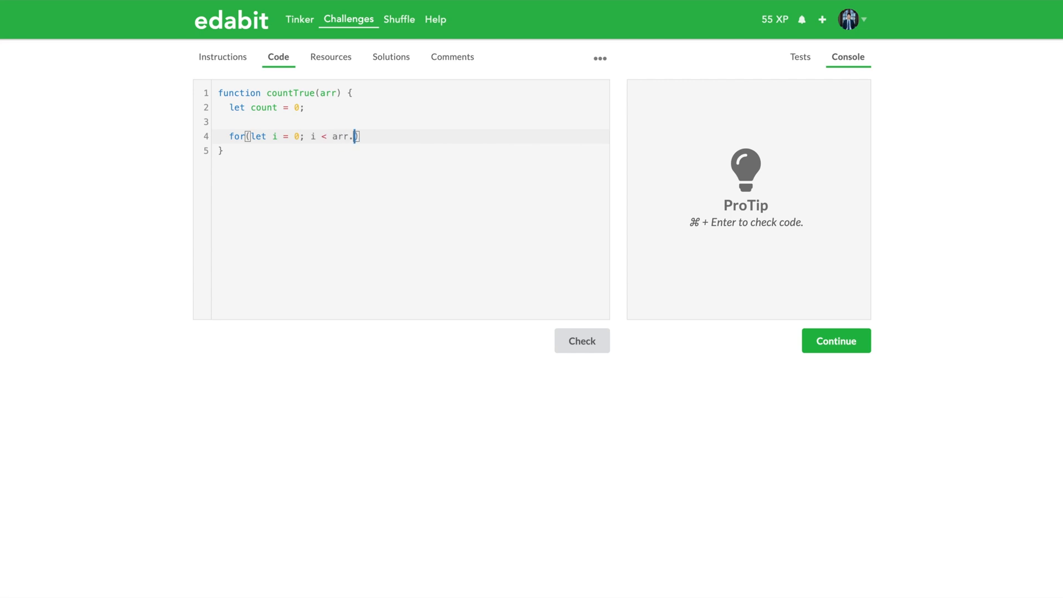
type("length;")
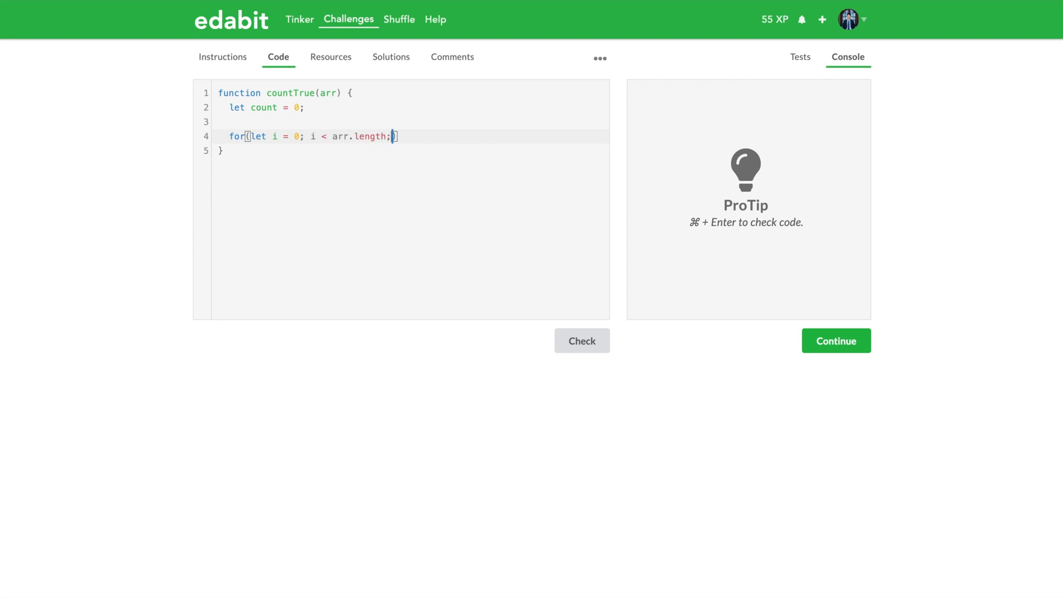
type("i++")
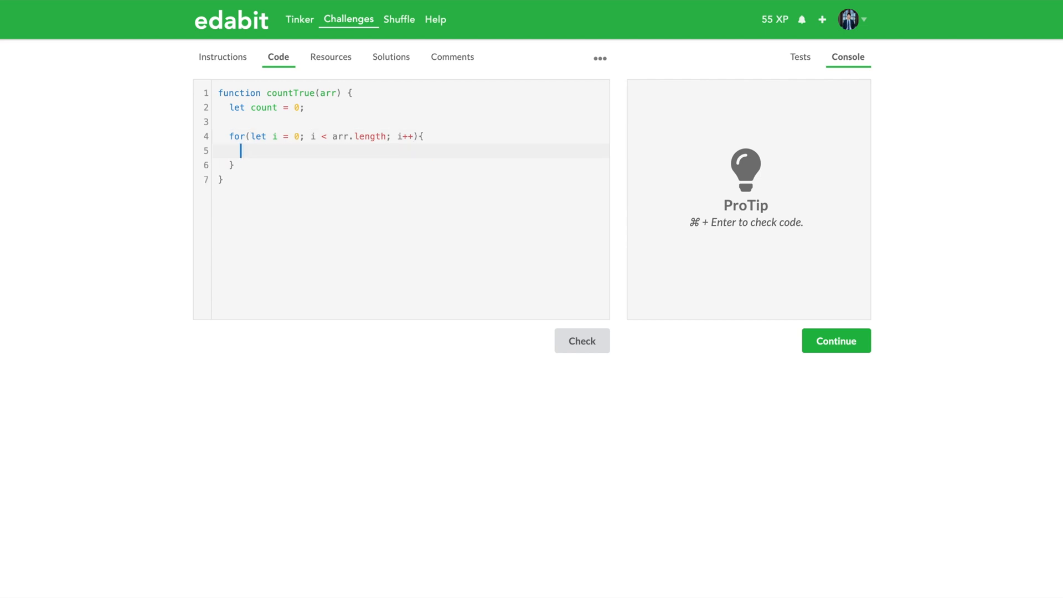
- Inside the loop, increment count when `arr[i] == true`, then return count after it
type("if(arr[i])")
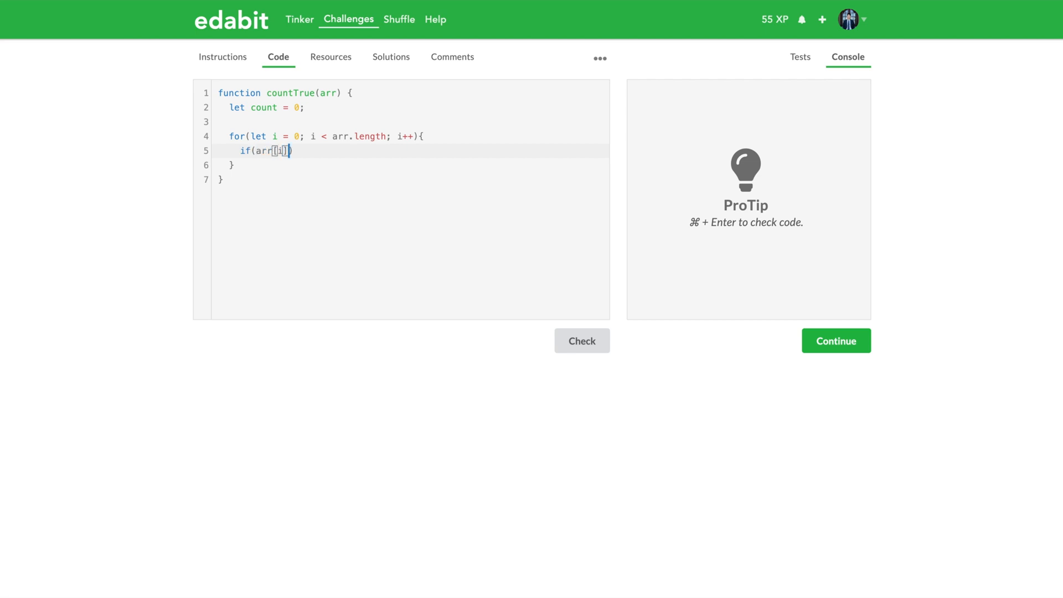
type("=")
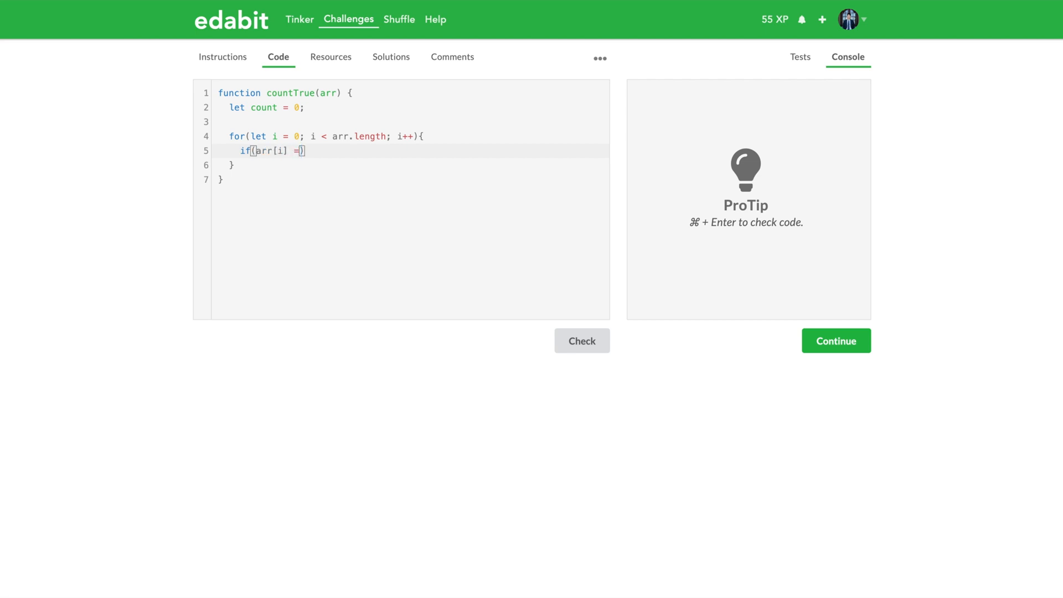
type("= true")
type("count")
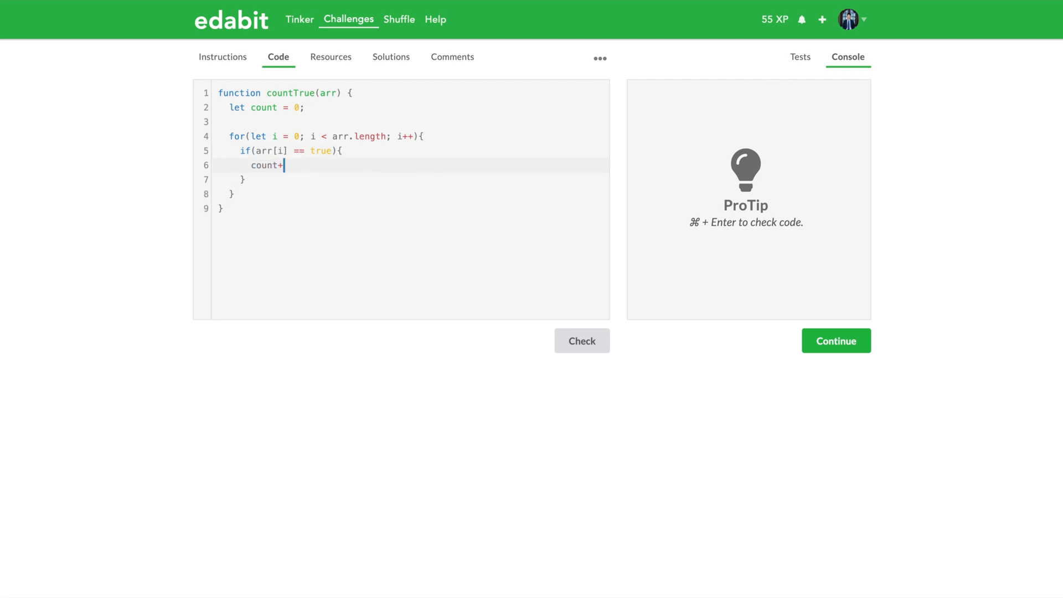
type("+;")
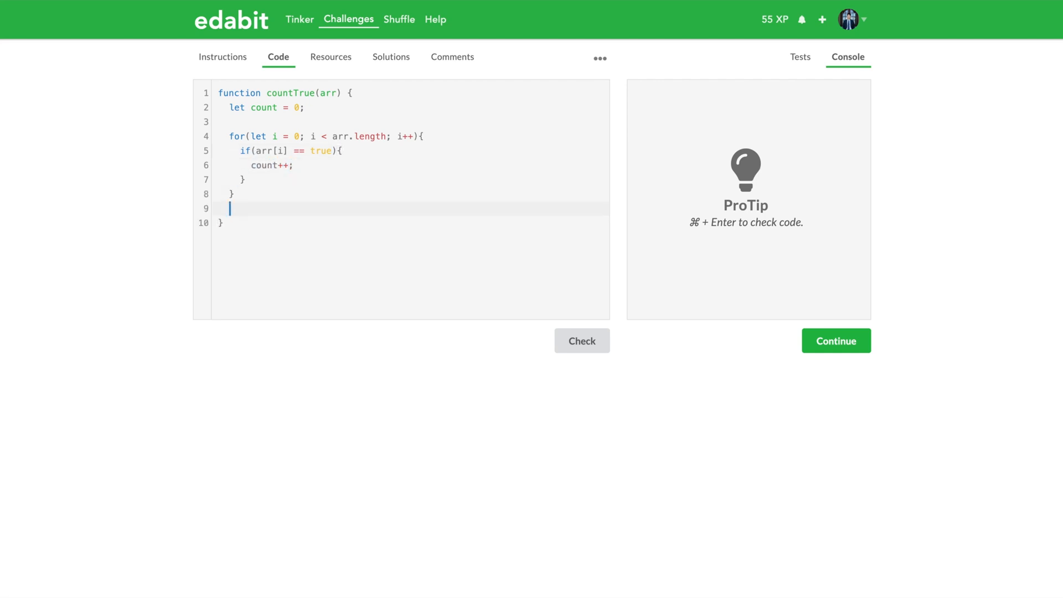
type("return count;")
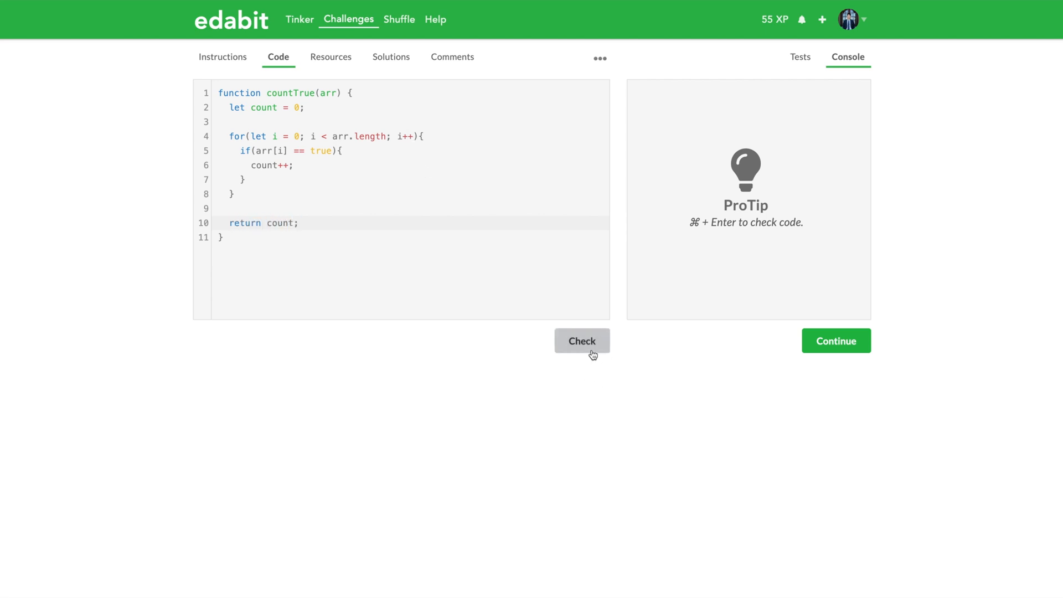
- Show the assertEquals test cases for countTrue and scan across them
left_click(581, 341)
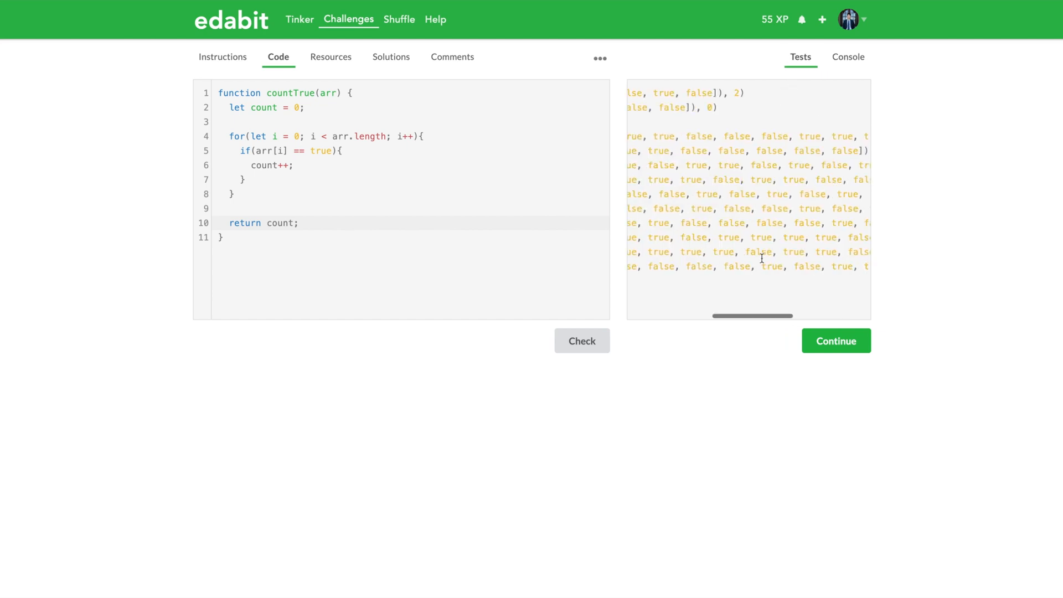
scroll("left", 3)
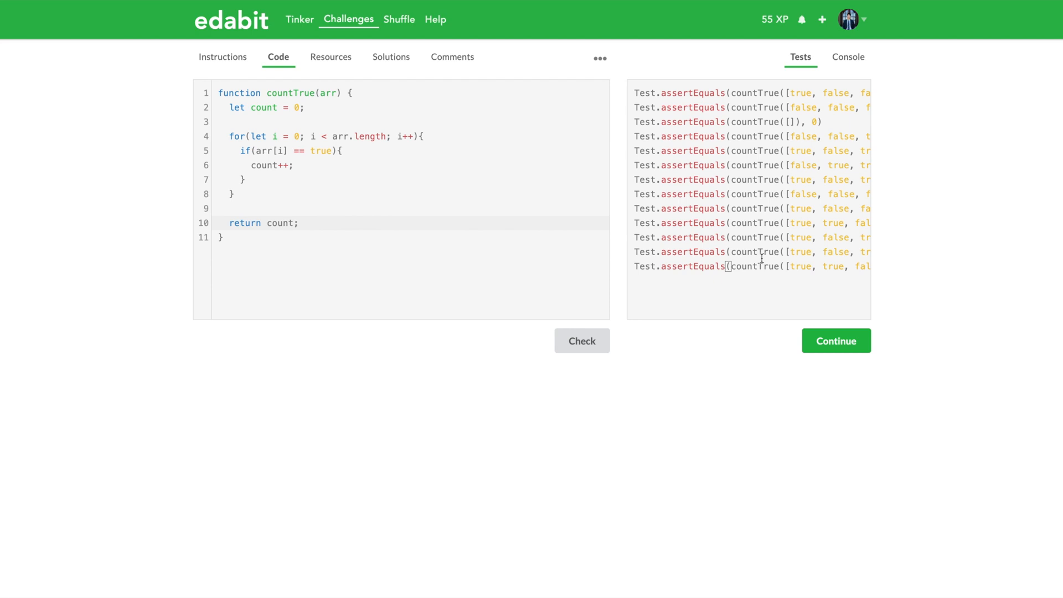
mouse_move(764, 284)
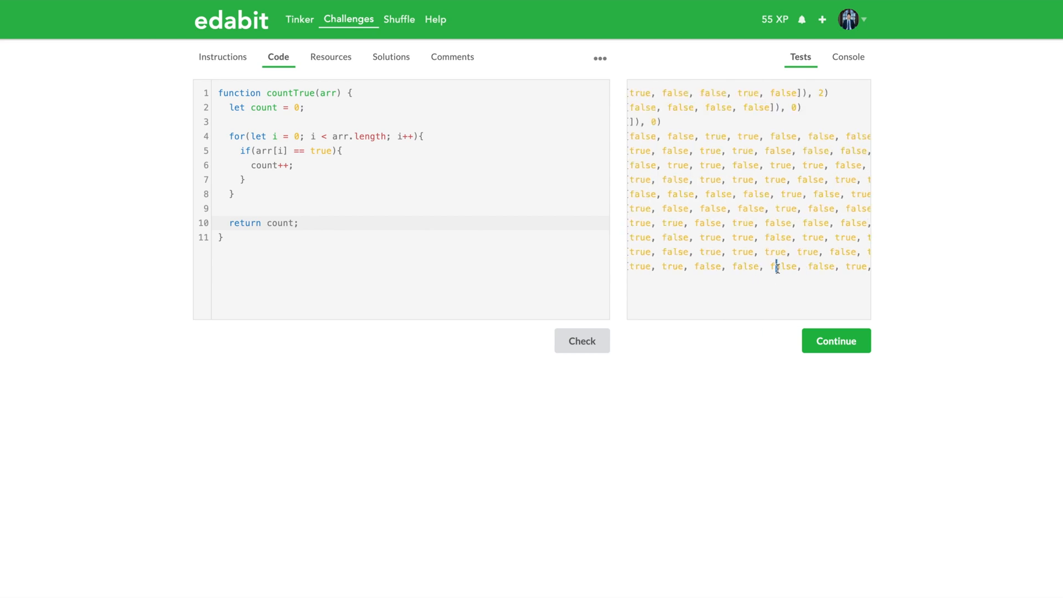
scroll("left", 3)
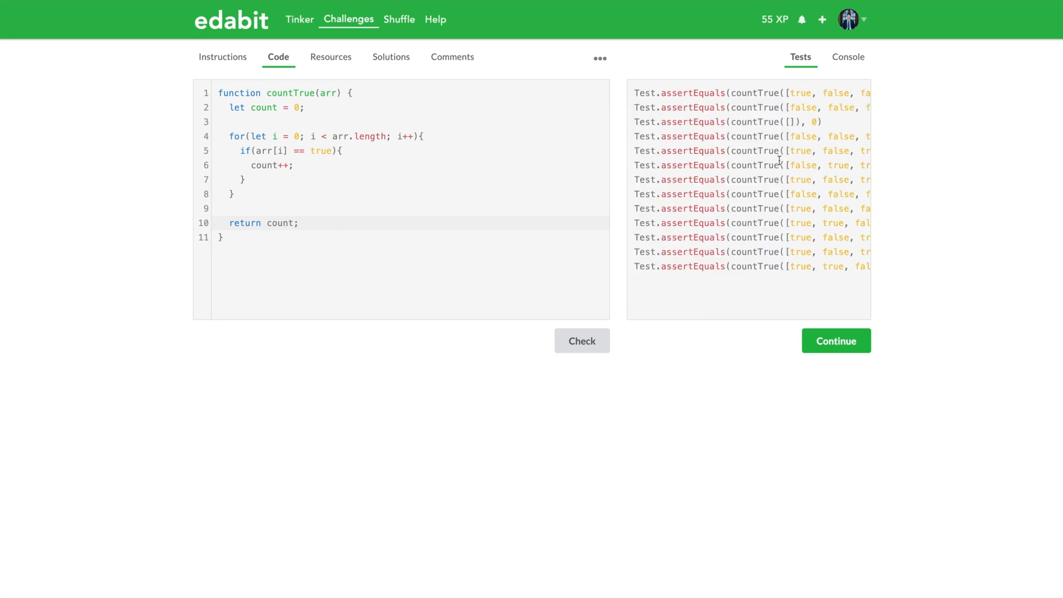
scroll("right", 3)
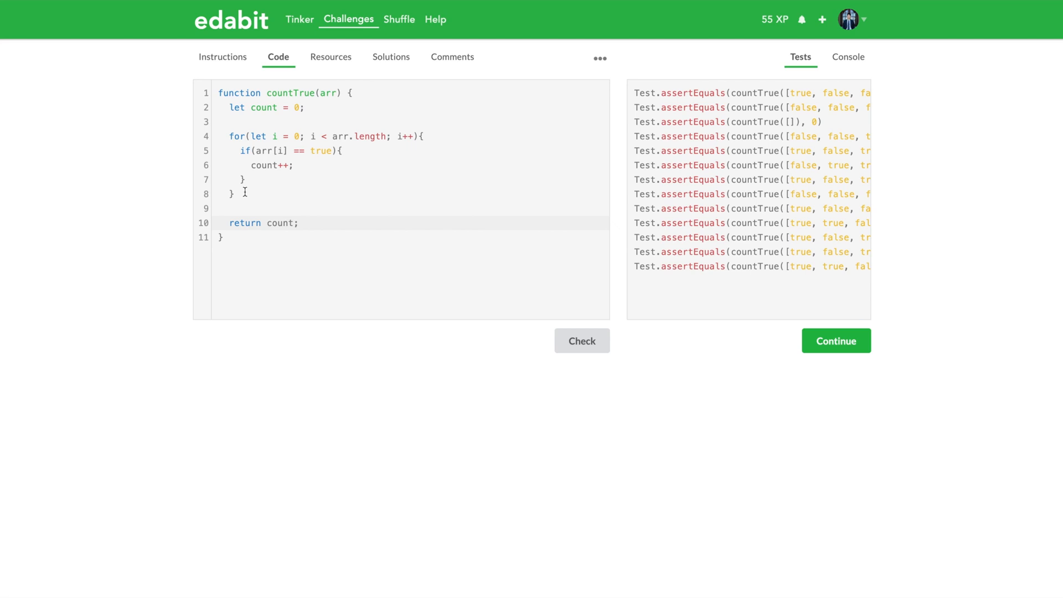
mouse_move(278, 123)
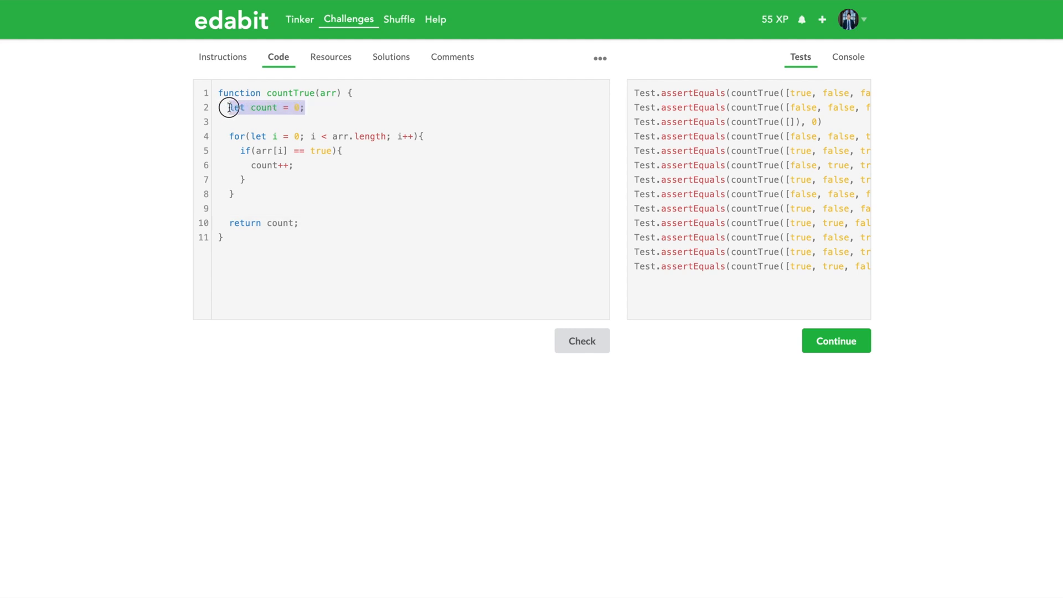
mouse_move(290, 165)
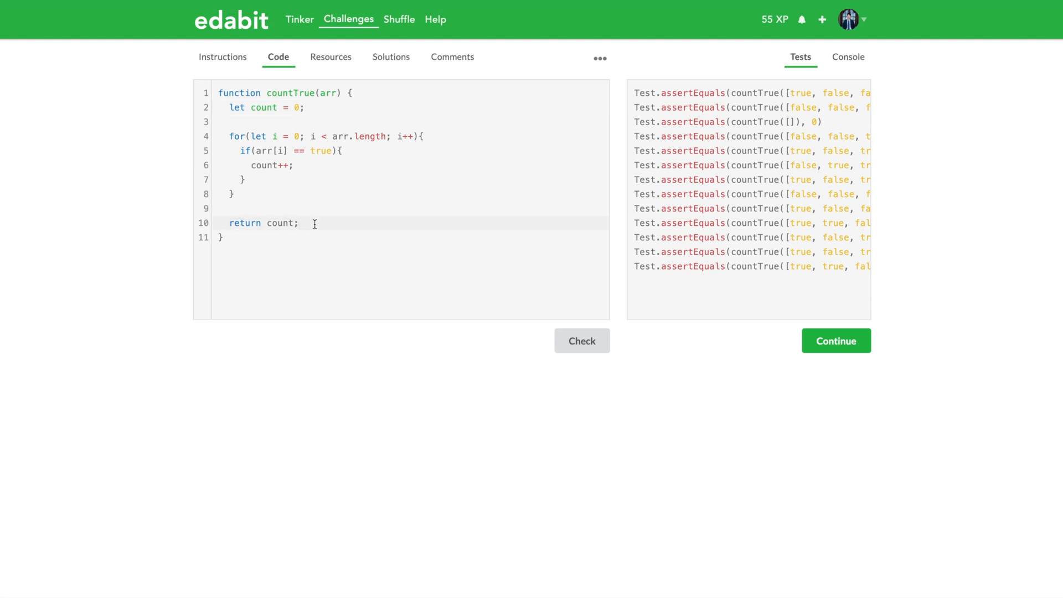
mouse_move(250, 165)
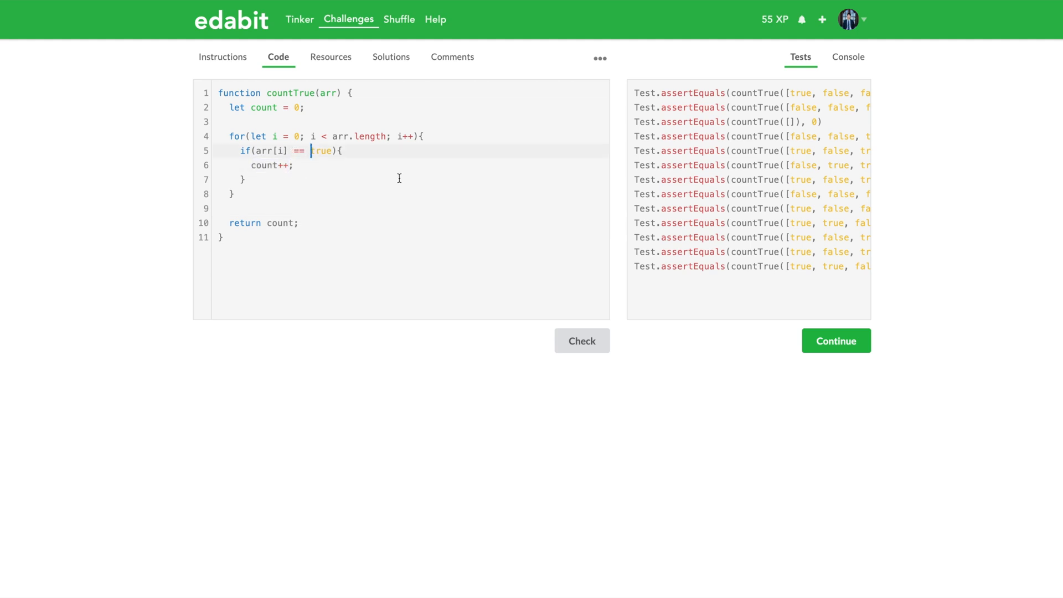
type("\"")
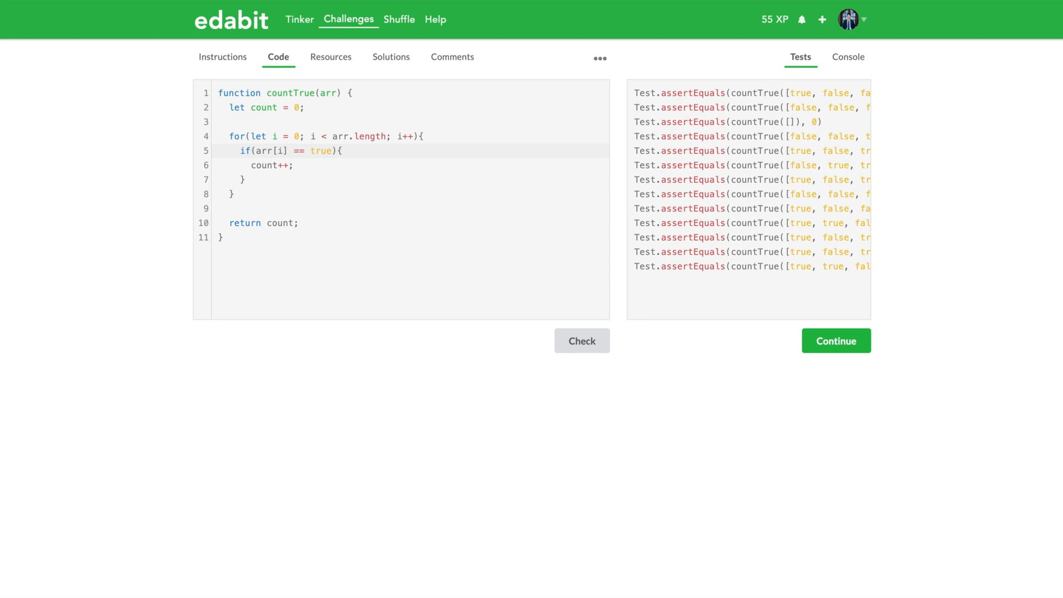
left_click(310, 151)
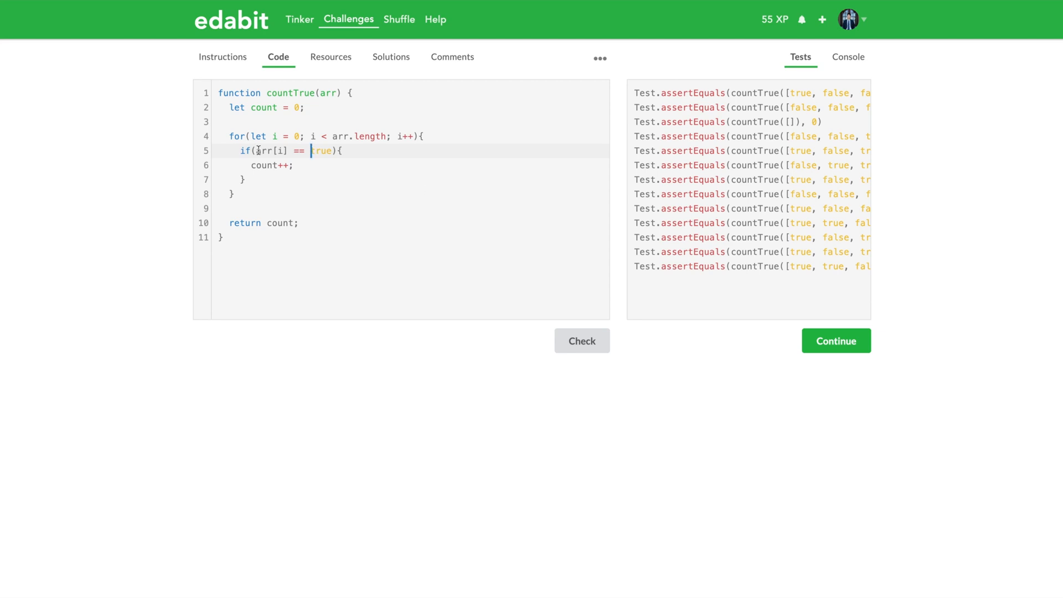
double_click(258, 151)
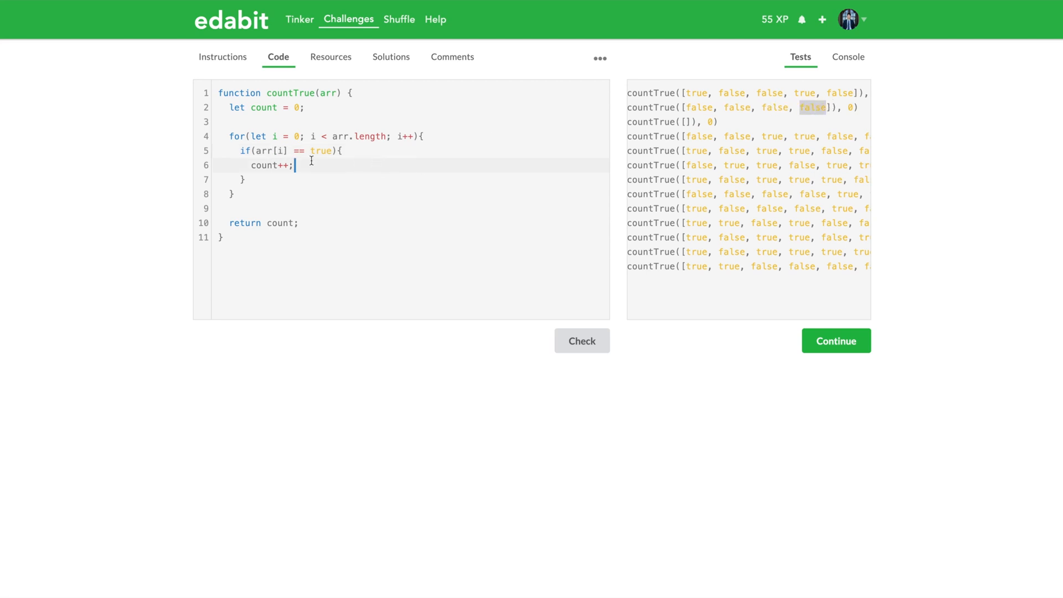
mouse_move(332, 160)
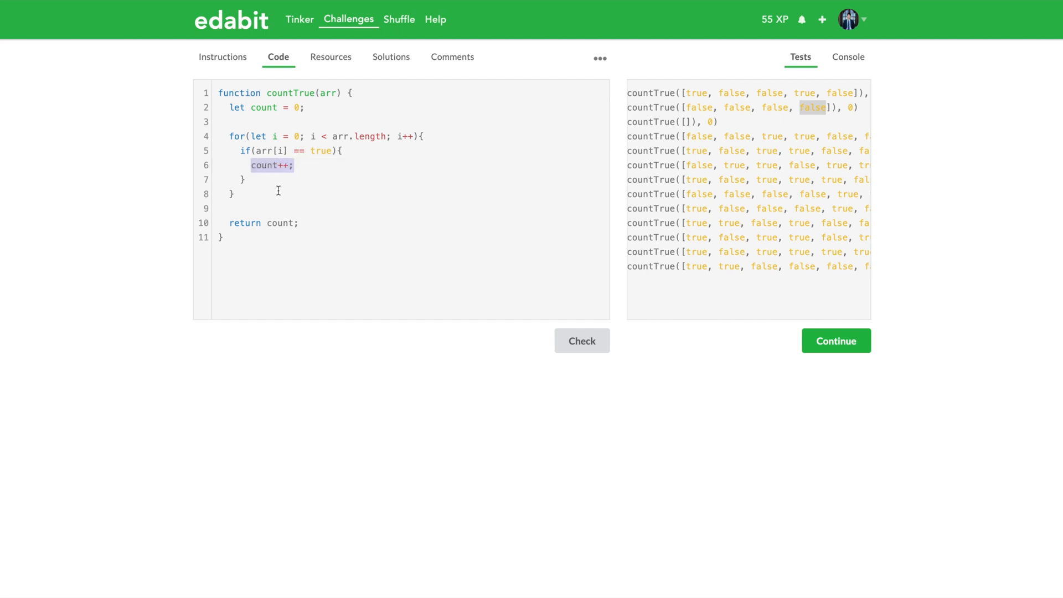
mouse_move(389, 316)
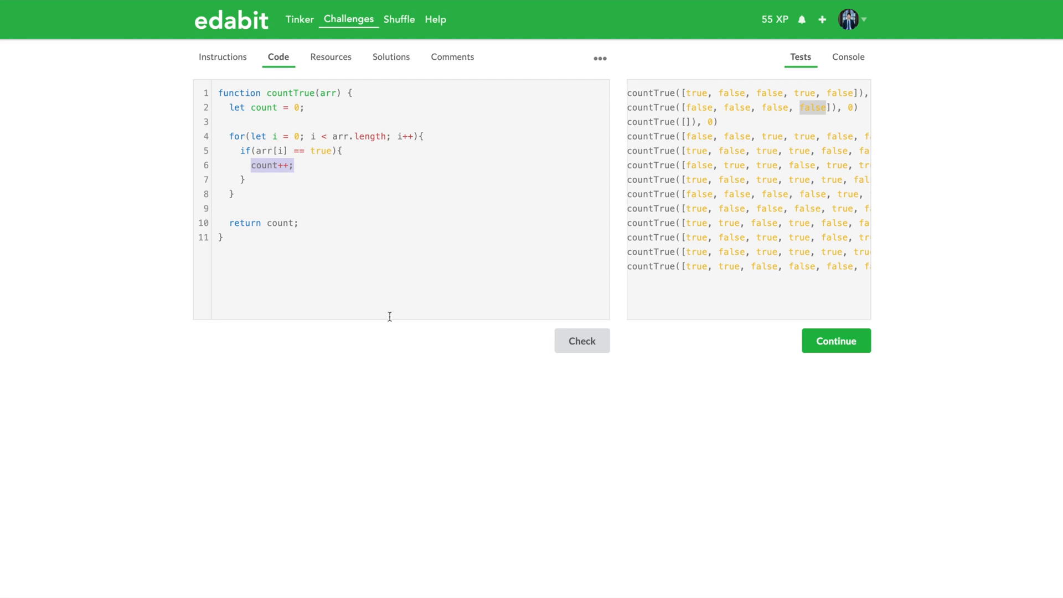
mouse_move(843, 77)
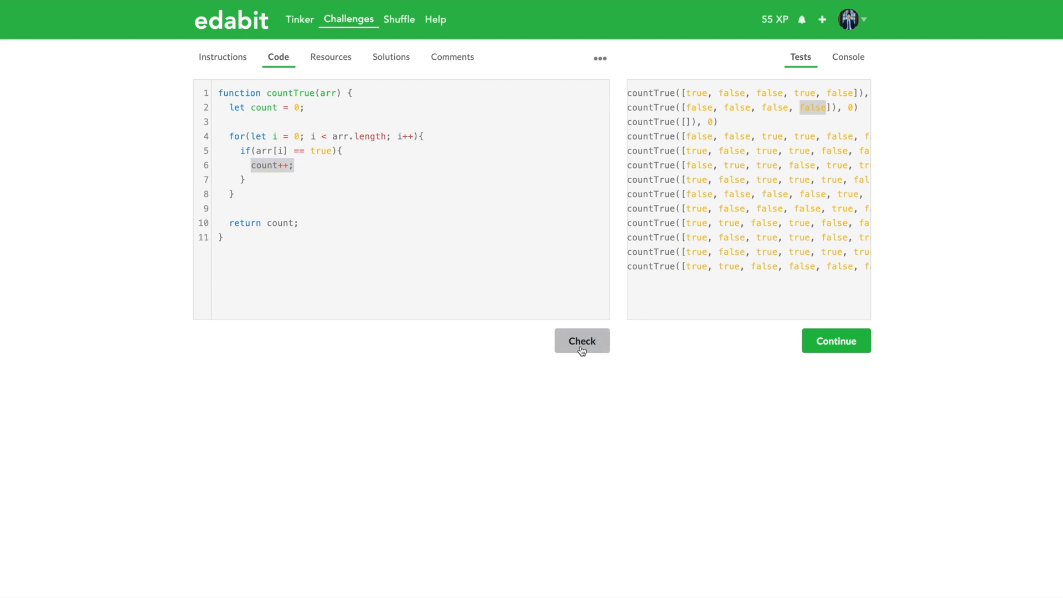
- Check the solution so all 13 countTrue tests pass in the Console
left_click(583, 341)
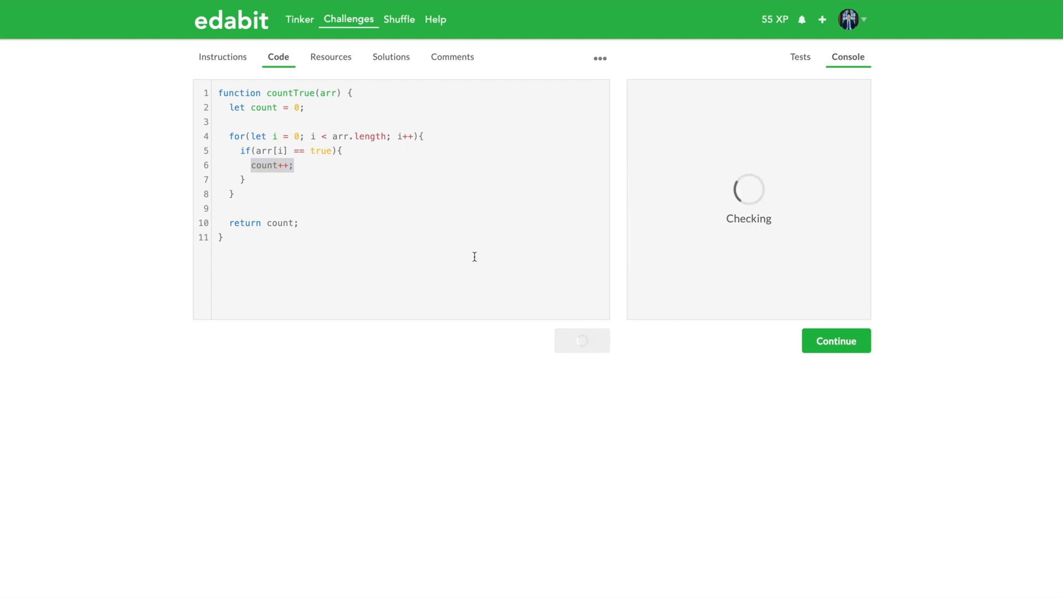
mouse_move(584, 350)
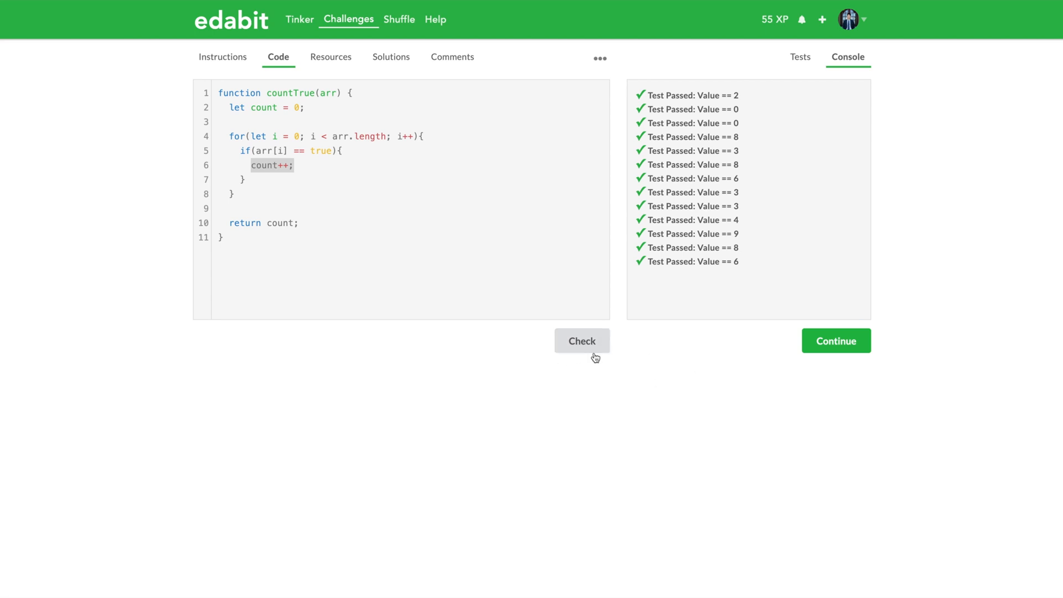
mouse_move(653, 239)
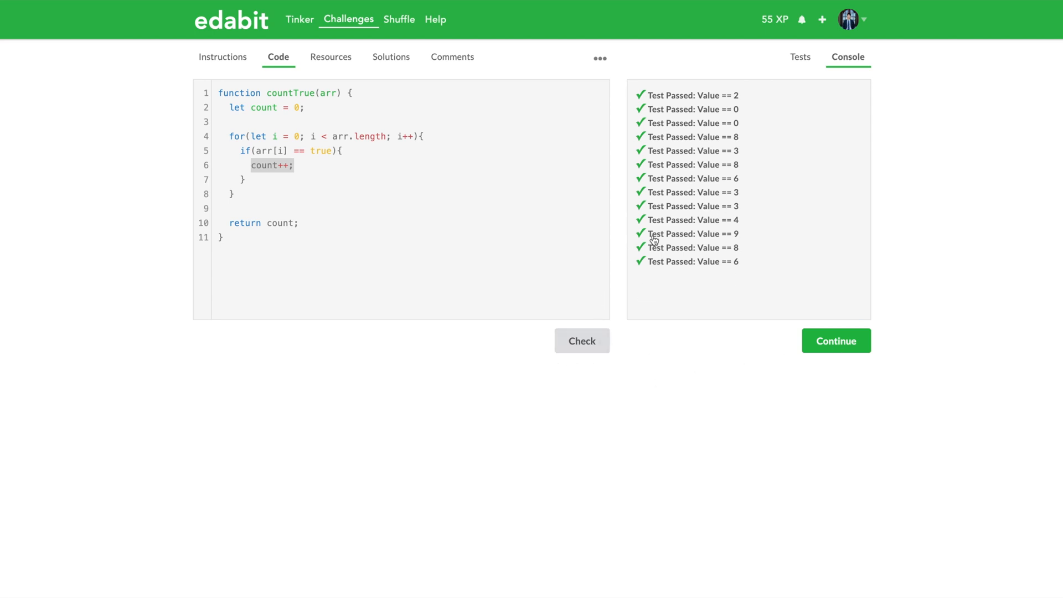
mouse_move(703, 193)
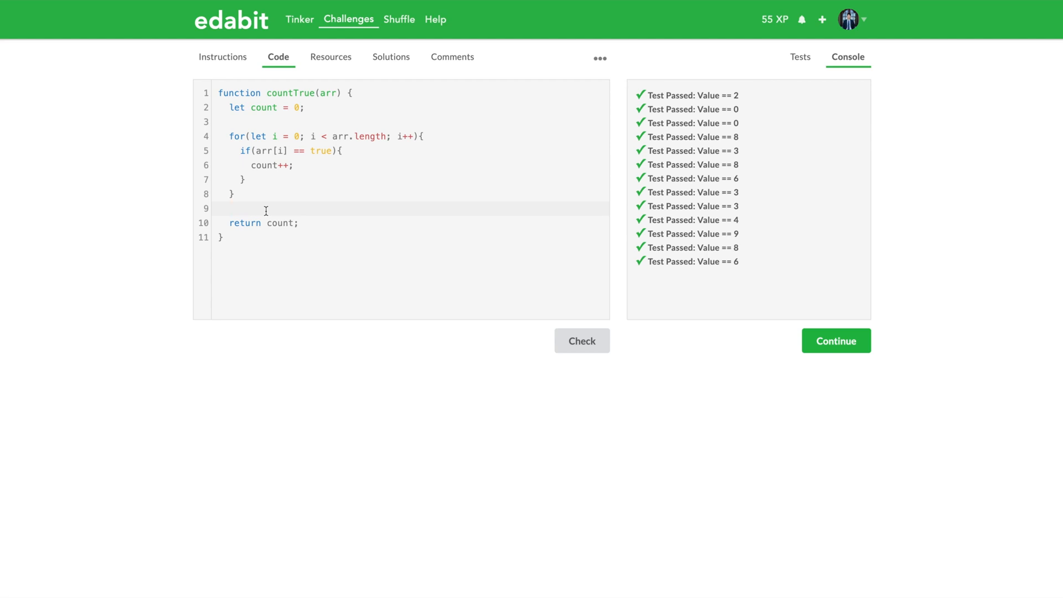
left_click(253, 208)
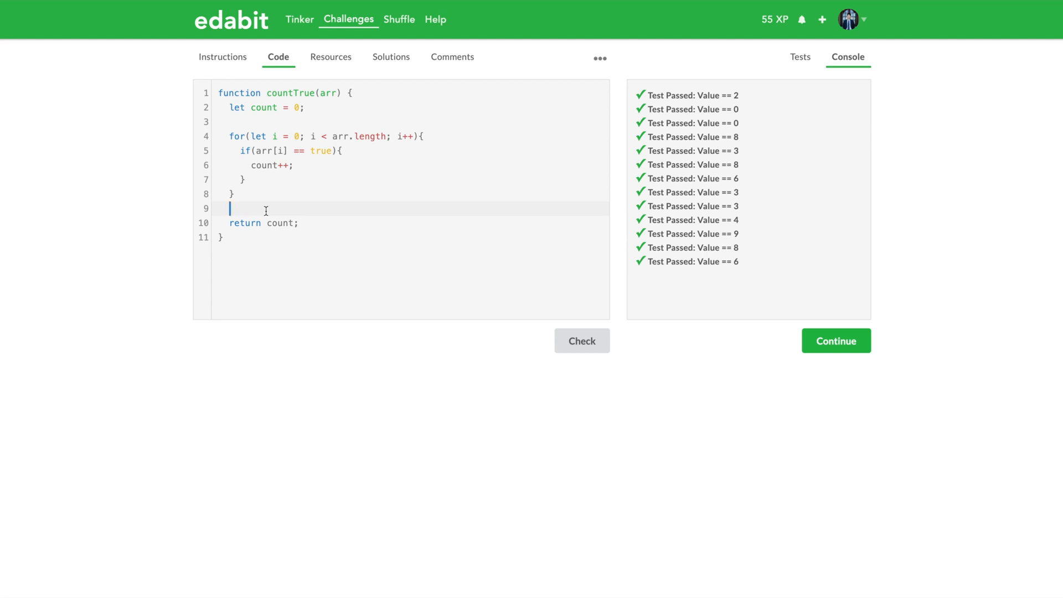